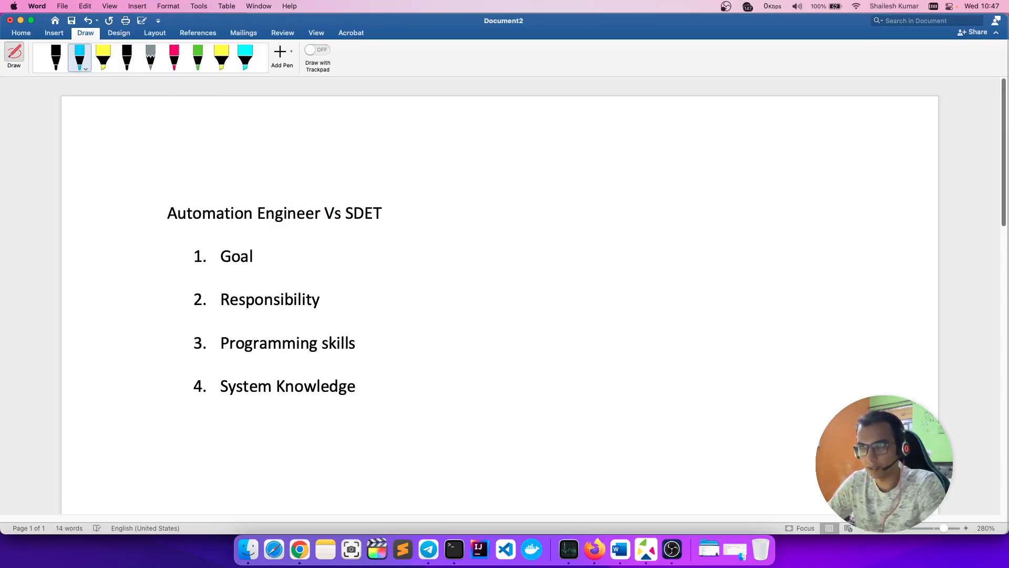
Step: Write '90%' in cyan ink at the top left of the page, above the title
{"action": "left_click", "coordinate": [357, 385]}
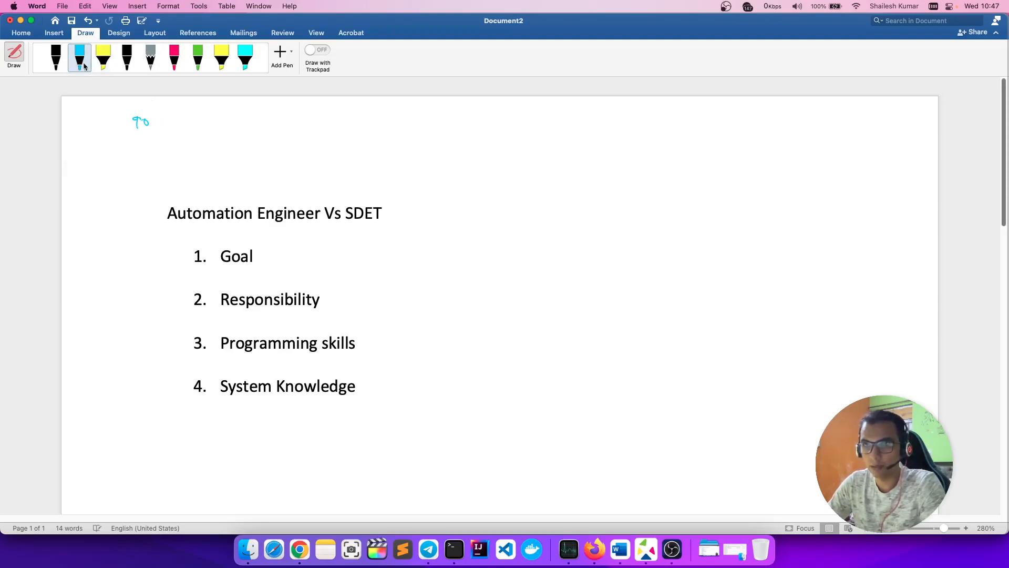
{"action": "left_click", "coordinate": [80, 61]}
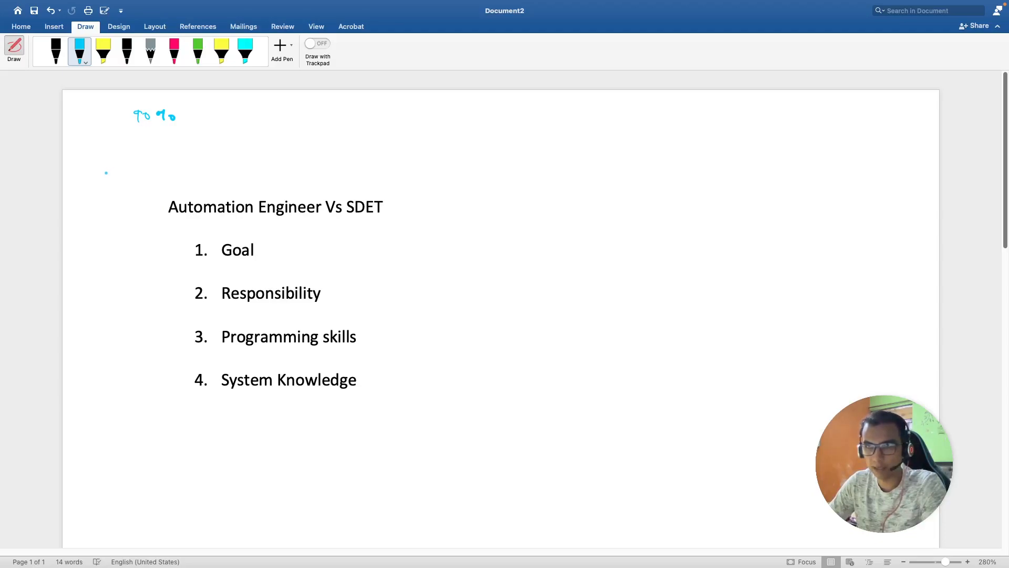
Step: Handwrite 'Manual → Automate' above the title and underline it
{"action": "left_click_drag", "start_coordinate": [100, 174], "coordinate": [119, 164]}
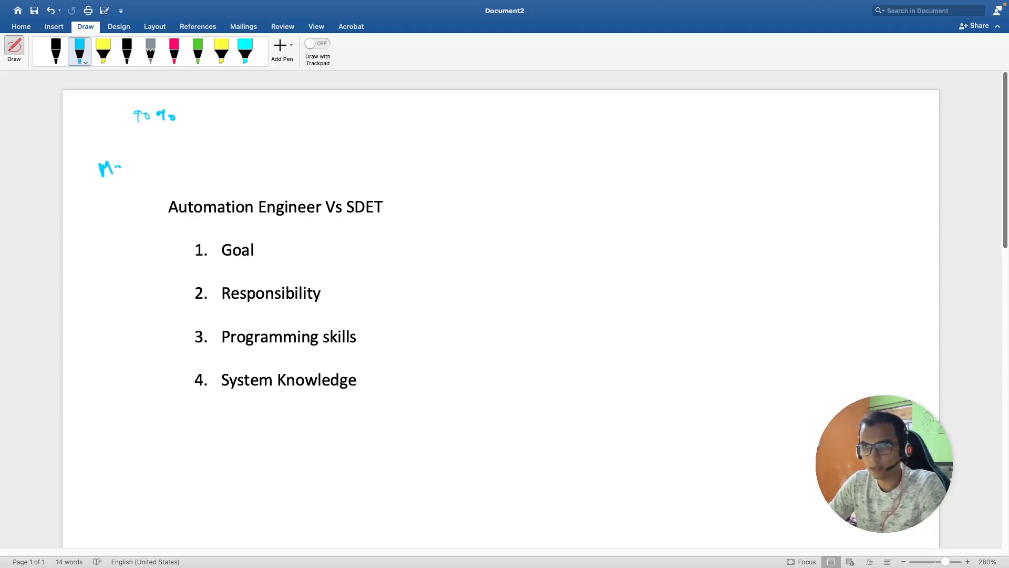
{"action": "left_click_drag", "start_coordinate": [99, 167], "coordinate": [151, 167]}
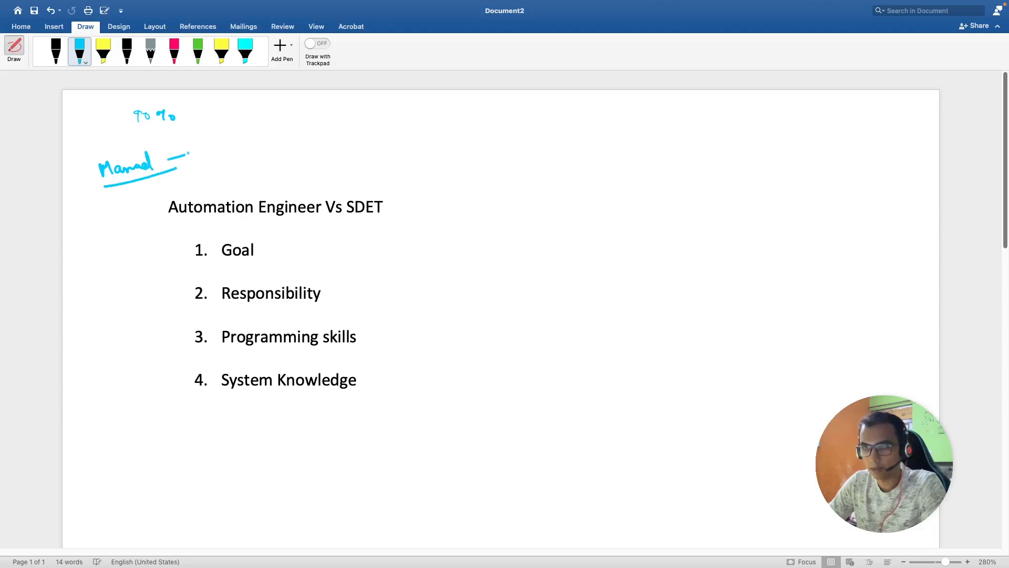
{"action": "left_click_drag", "start_coordinate": [164, 167], "coordinate": [192, 158]}
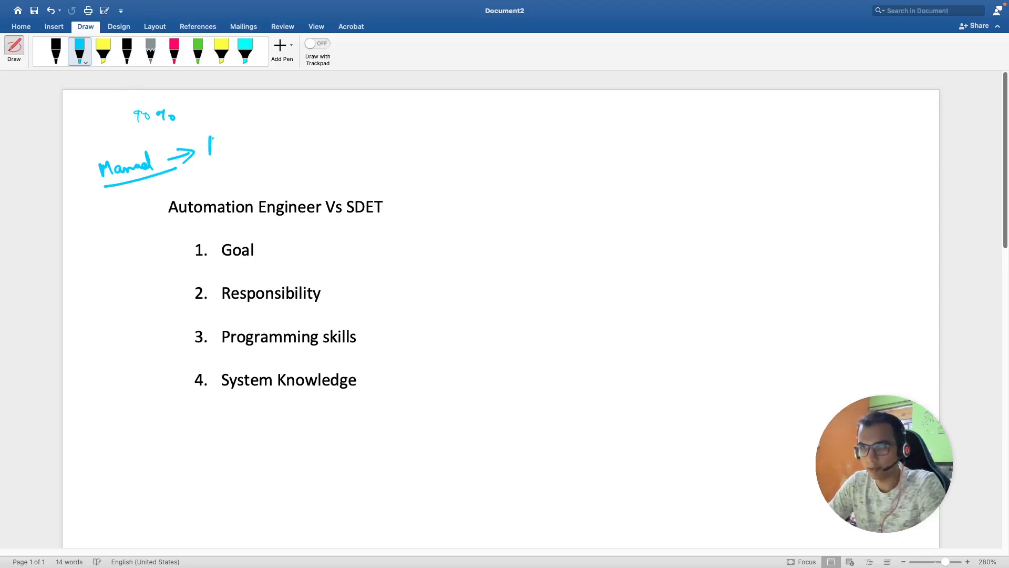
{"action": "left_click_drag", "start_coordinate": [209, 138], "coordinate": [277, 135]}
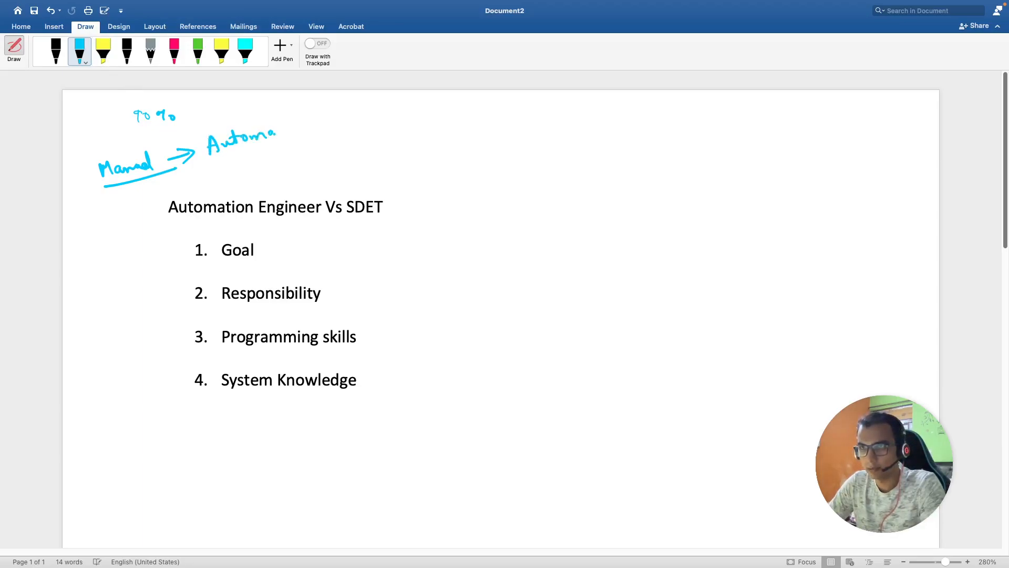
{"action": "left_click_drag", "start_coordinate": [277, 138], "coordinate": [324, 132]}
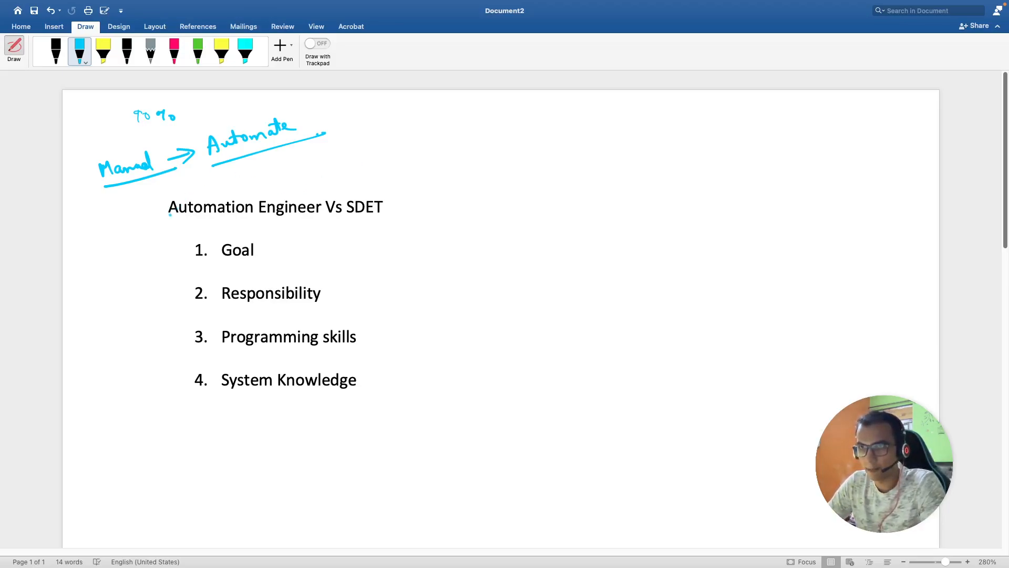
{"action": "left_click_drag", "start_coordinate": [166, 223], "coordinate": [320, 221]}
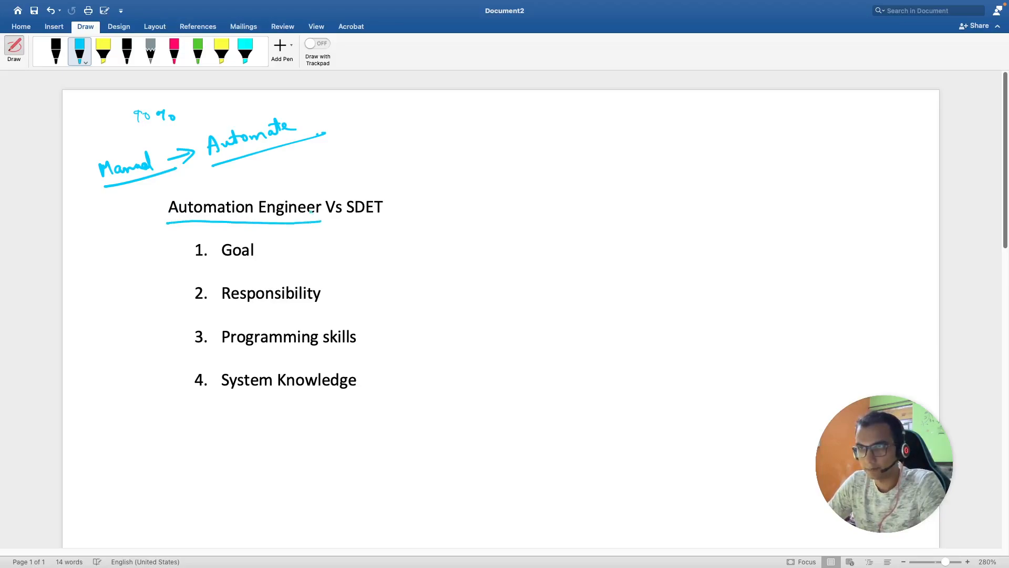
Step: Underline Automation Engineer and SDET, with an arrow to 'Soft. Dev Engineer in Test'
{"action": "left_click_drag", "start_coordinate": [347, 216], "coordinate": [398, 210]}
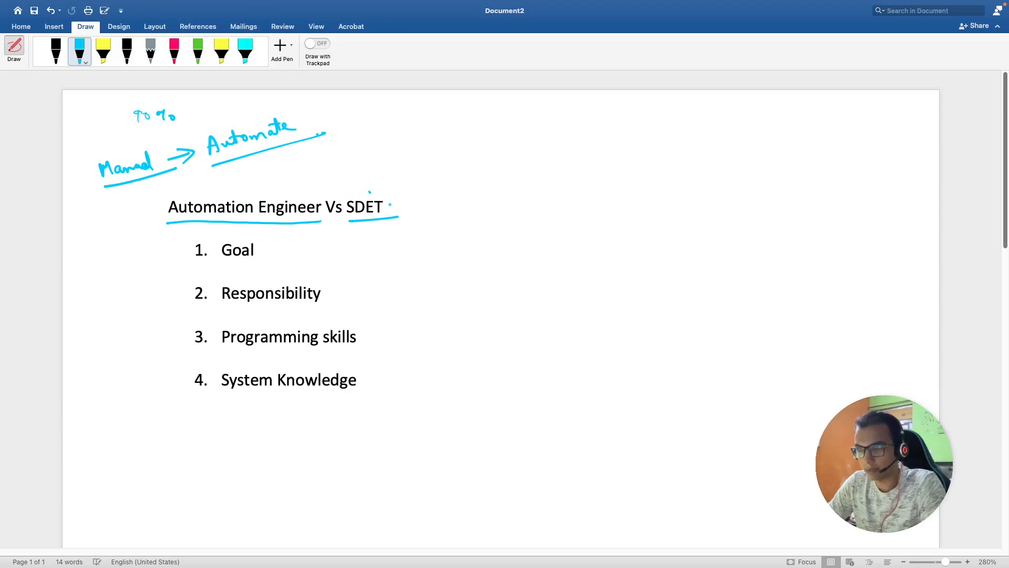
{"action": "left_click_drag", "start_coordinate": [399, 206], "coordinate": [450, 203]}
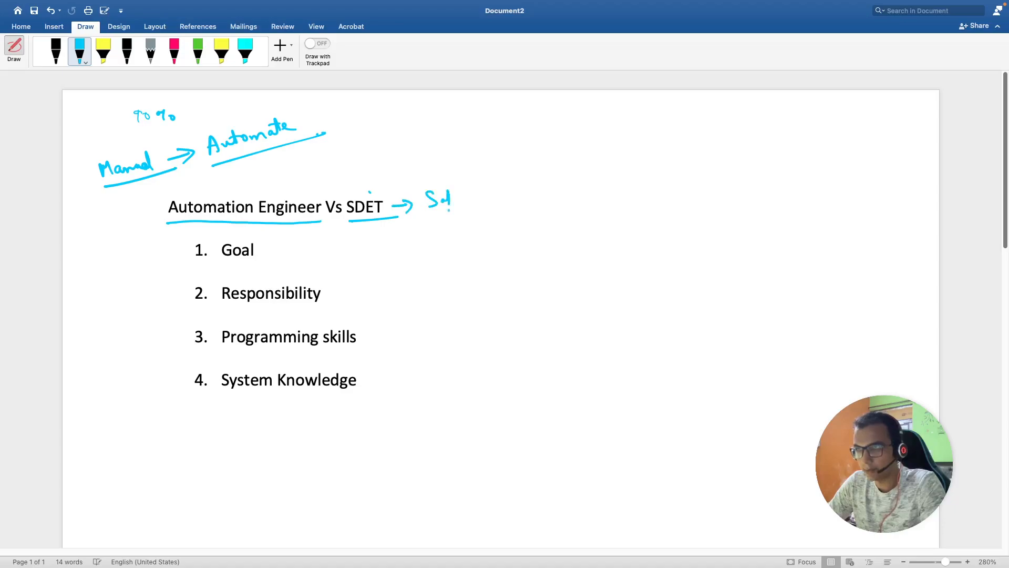
{"action": "left_click_drag", "start_coordinate": [438, 200], "coordinate": [492, 193]}
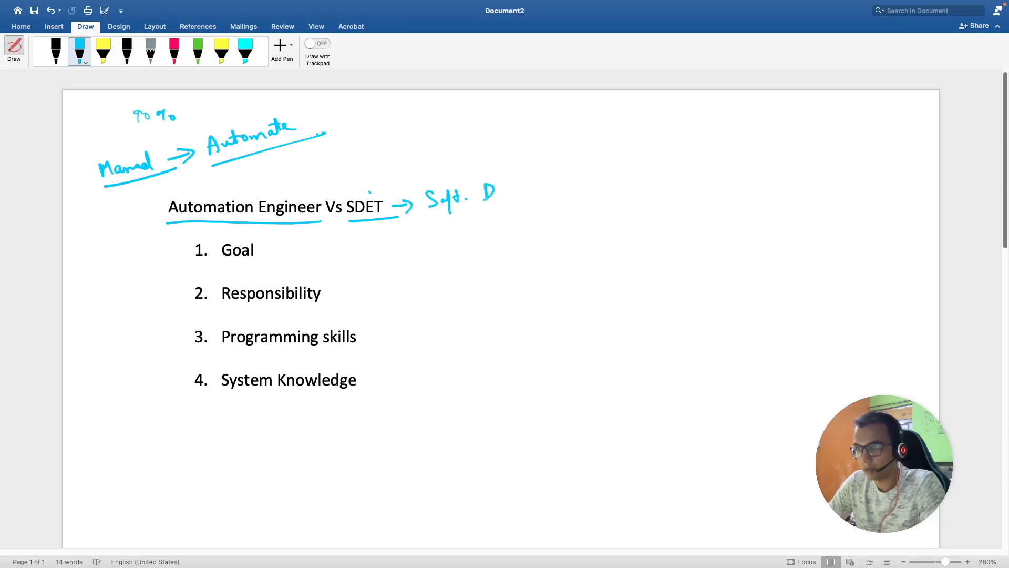
{"action": "left_click_drag", "start_coordinate": [479, 190], "coordinate": [556, 193]}
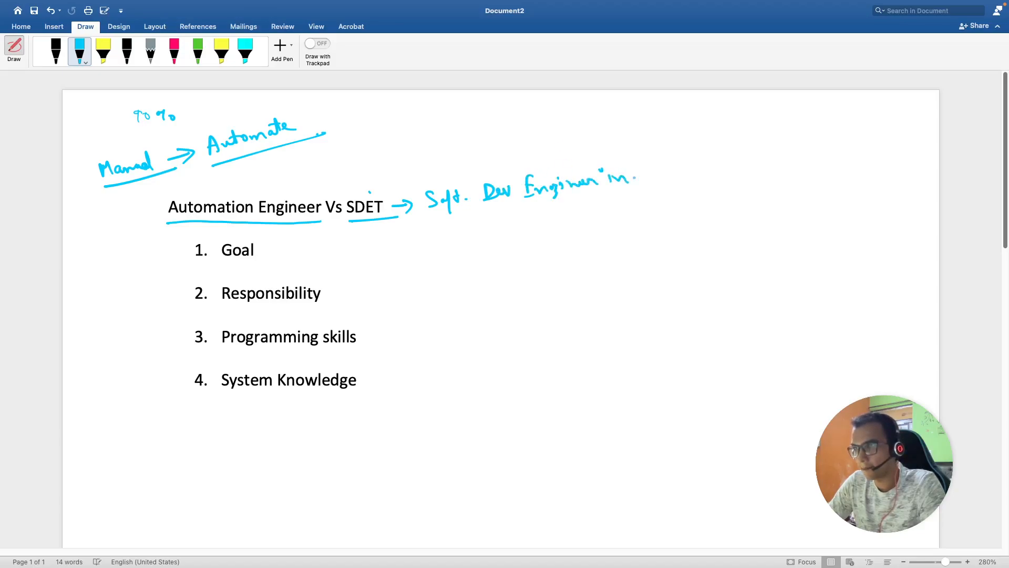
{"action": "left_click_drag", "start_coordinate": [643, 170], "coordinate": [686, 167]}
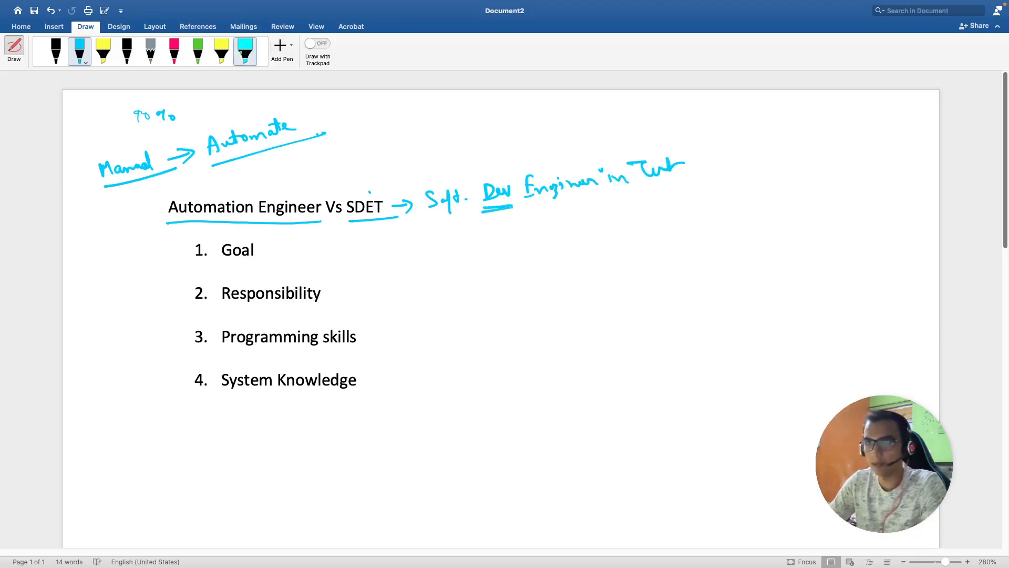
Step: Highlight Dev, write red arrow and Dev above SDET, and double-underline SDET
{"action": "left_click", "coordinate": [173, 51]}
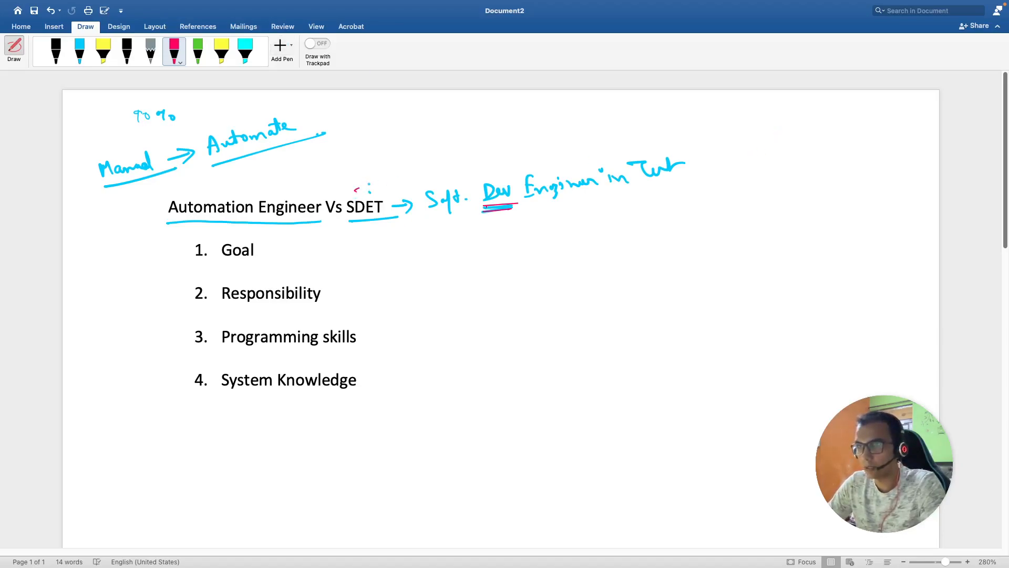
{"action": "left_click_drag", "start_coordinate": [361, 193], "coordinate": [419, 171]}
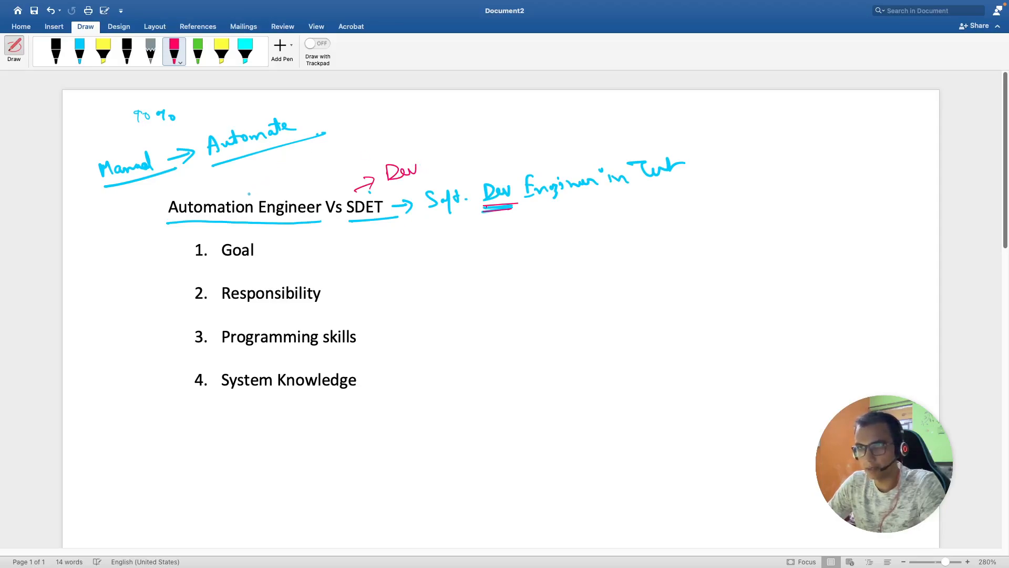
{"action": "left_click_drag", "start_coordinate": [248, 193], "coordinate": [296, 174]}
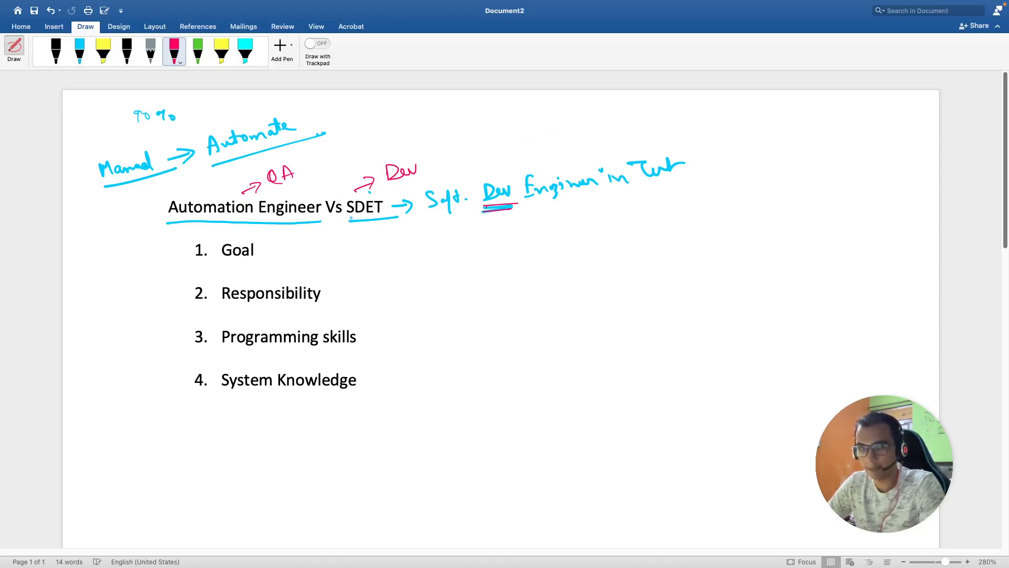
{"action": "left_click_drag", "start_coordinate": [338, 224], "coordinate": [386, 222]}
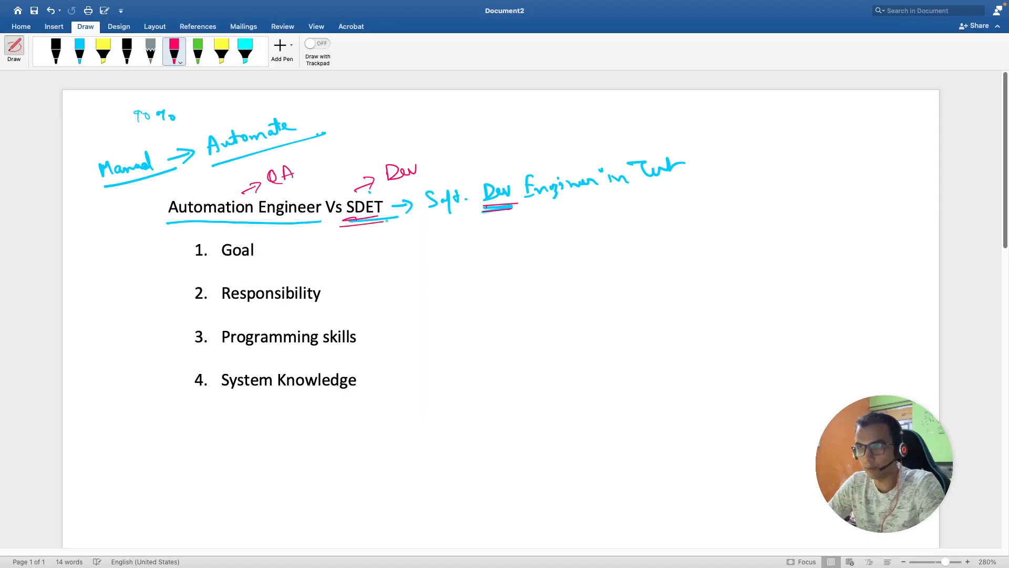
{"action": "left_click_drag", "start_coordinate": [344, 224], "coordinate": [383, 221]}
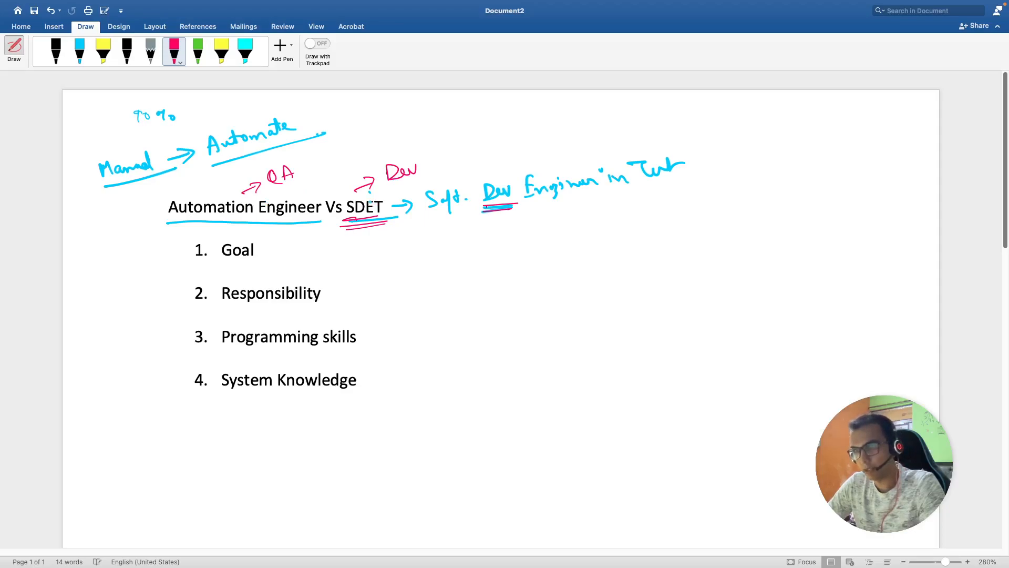
Step: Draw a red arrow below SDET and write underlined '50% dev + 50% Testing'
{"action": "left_click_drag", "start_coordinate": [384, 222], "coordinate": [415, 226]}
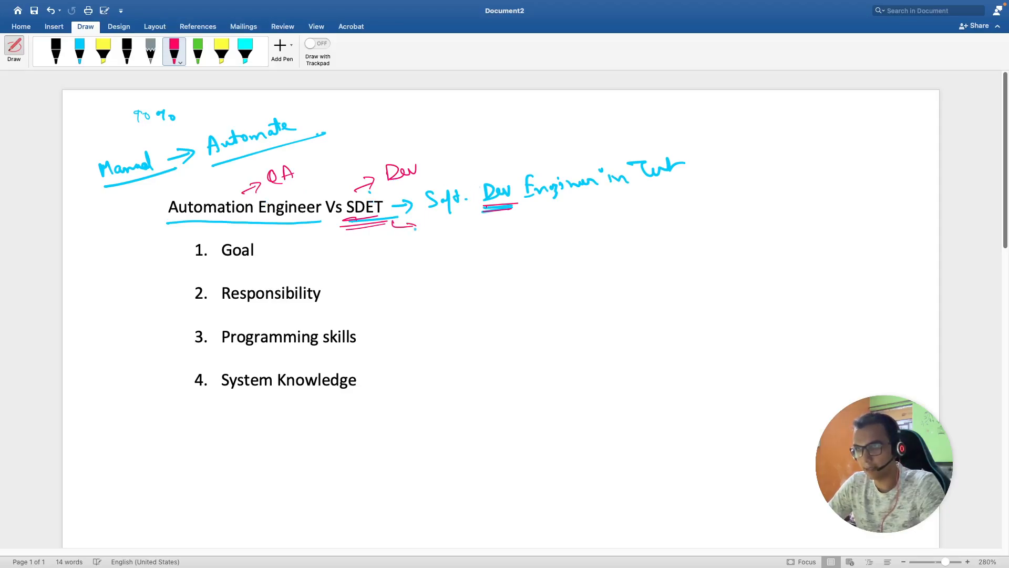
{"action": "left_click_drag", "start_coordinate": [444, 226], "coordinate": [480, 229]}
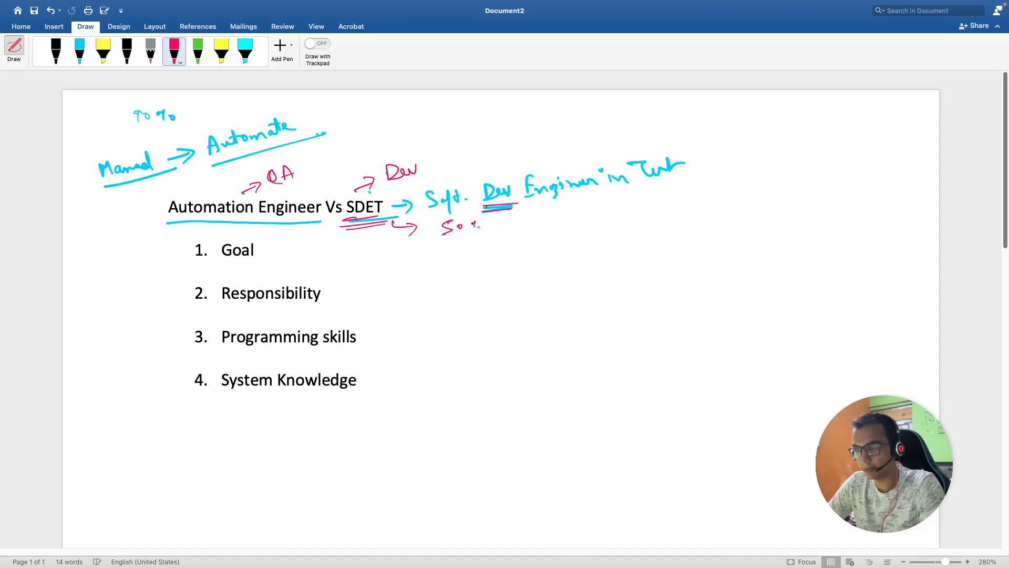
{"action": "left_click_drag", "start_coordinate": [489, 226], "coordinate": [572, 221]}
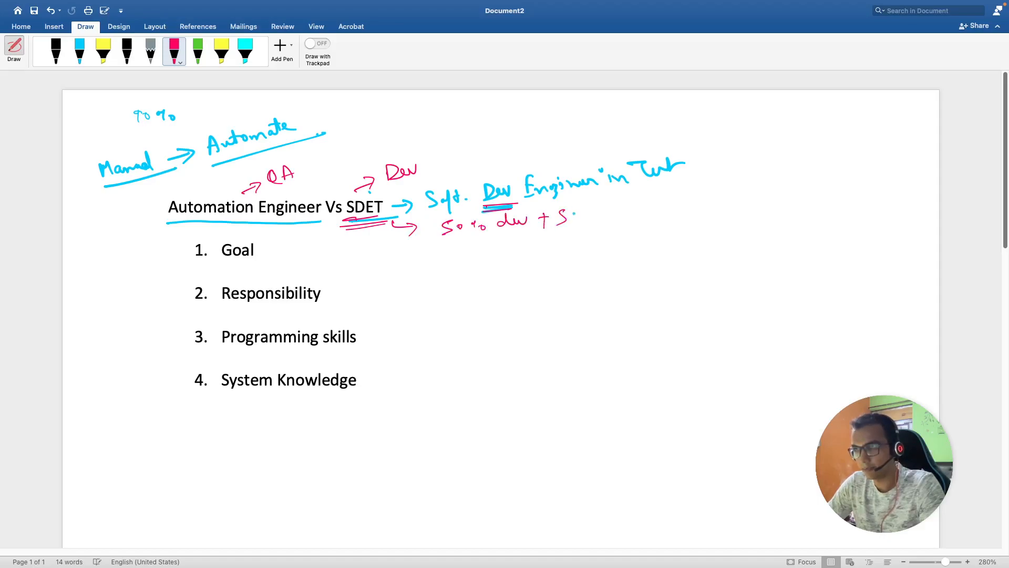
{"action": "left_click_drag", "start_coordinate": [560, 219], "coordinate": [631, 212]}
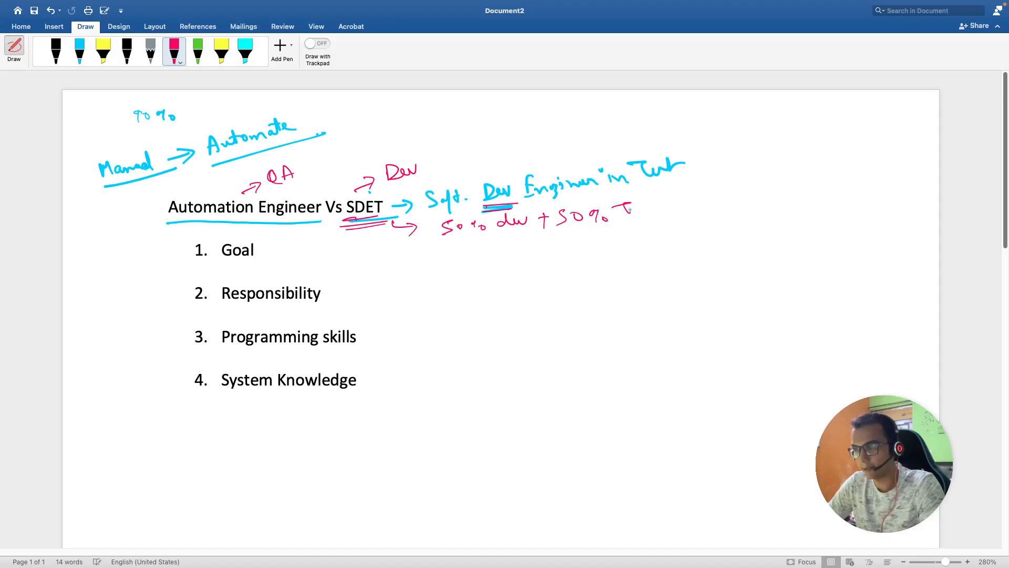
{"action": "left_click_drag", "start_coordinate": [618, 218], "coordinate": [724, 212]}
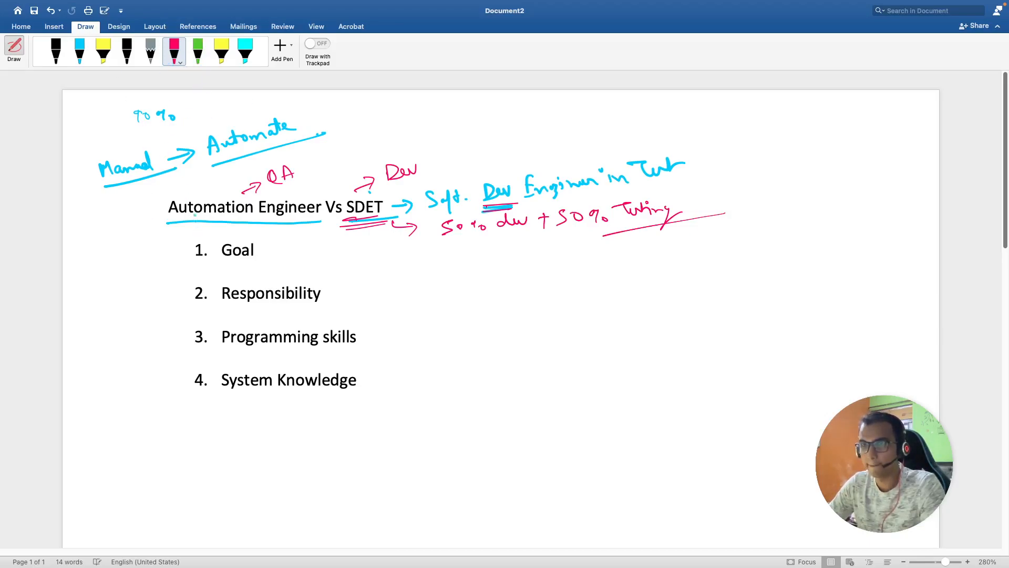
Step: With blue ink, write '→ TC → Automate' beside list item 1, Goal
{"action": "left_click", "coordinate": [80, 51]}
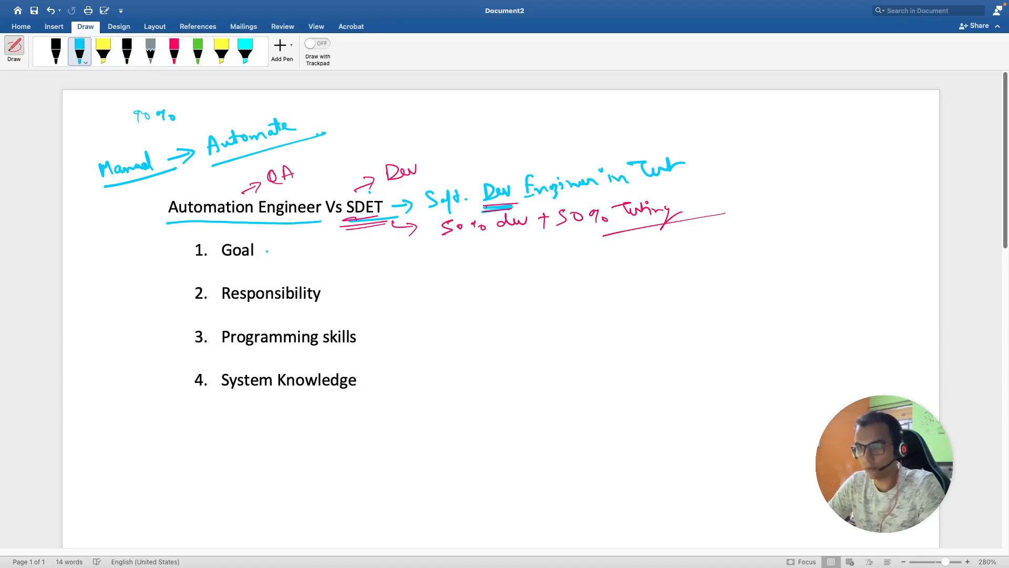
{"action": "left_click_drag", "start_coordinate": [263, 250], "coordinate": [289, 250]}
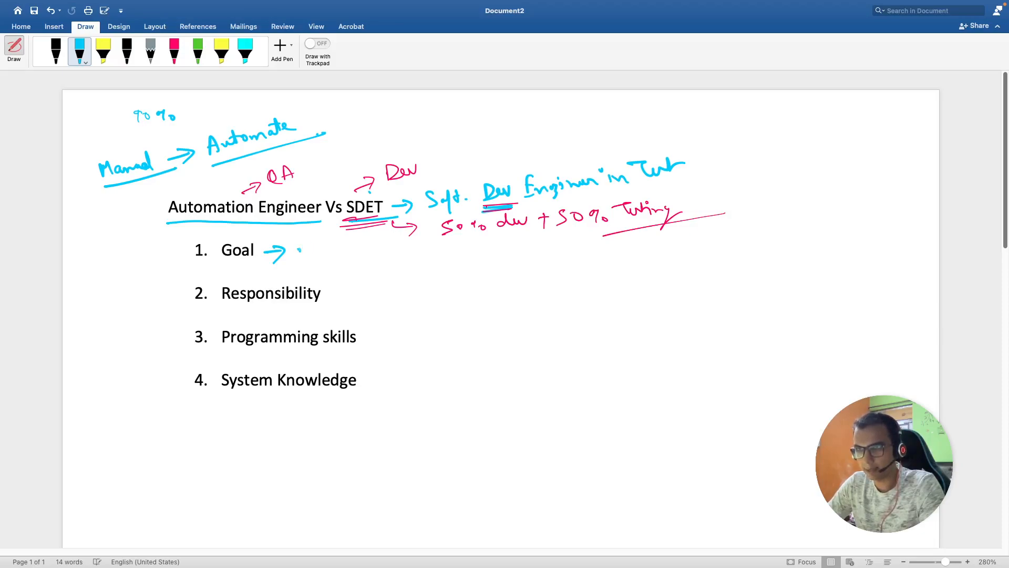
{"action": "left_click_drag", "start_coordinate": [296, 251], "coordinate": [335, 251]}
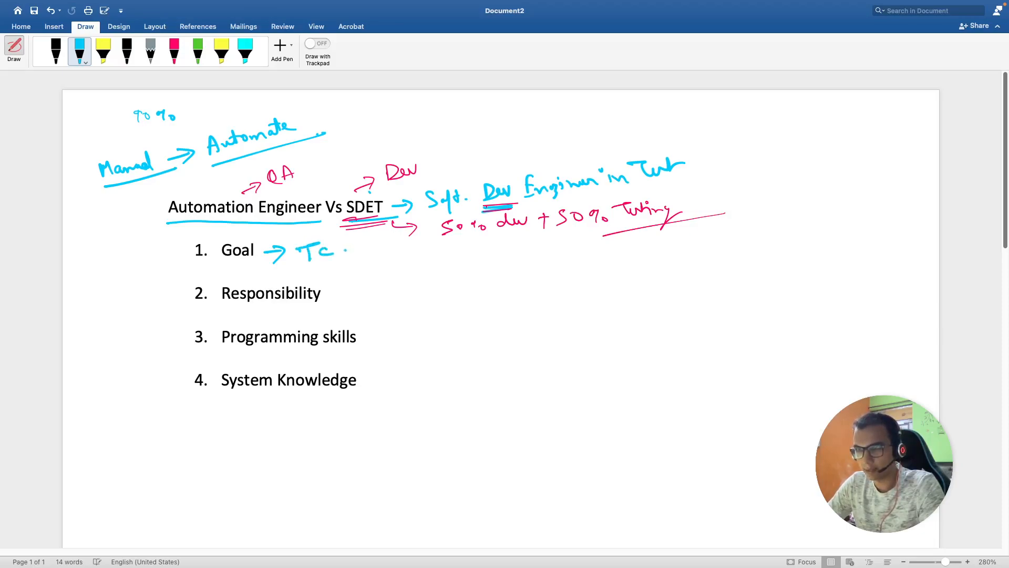
{"action": "left_click_drag", "start_coordinate": [348, 249], "coordinate": [399, 249]}
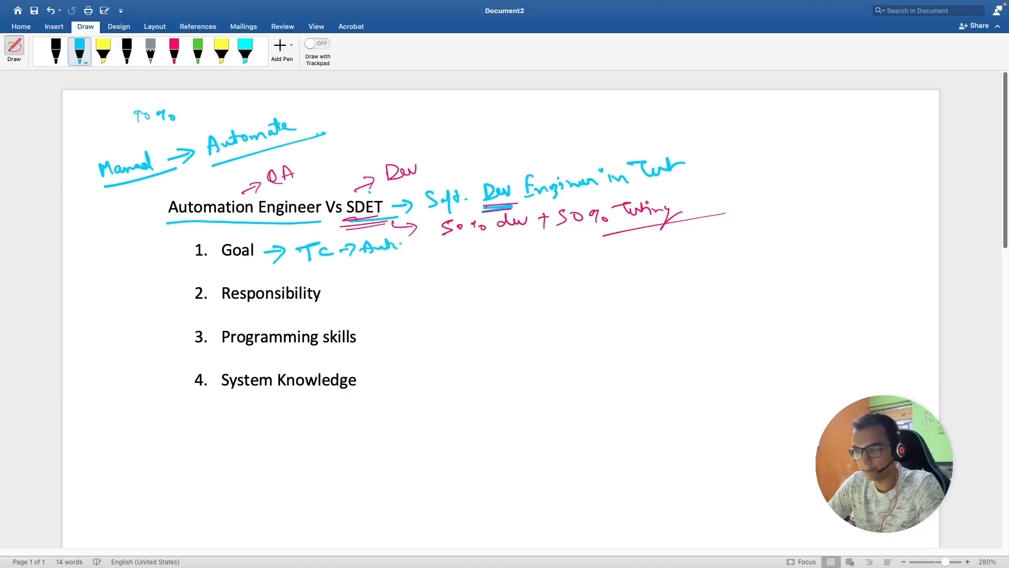
{"action": "left_click_drag", "start_coordinate": [364, 247], "coordinate": [447, 247]}
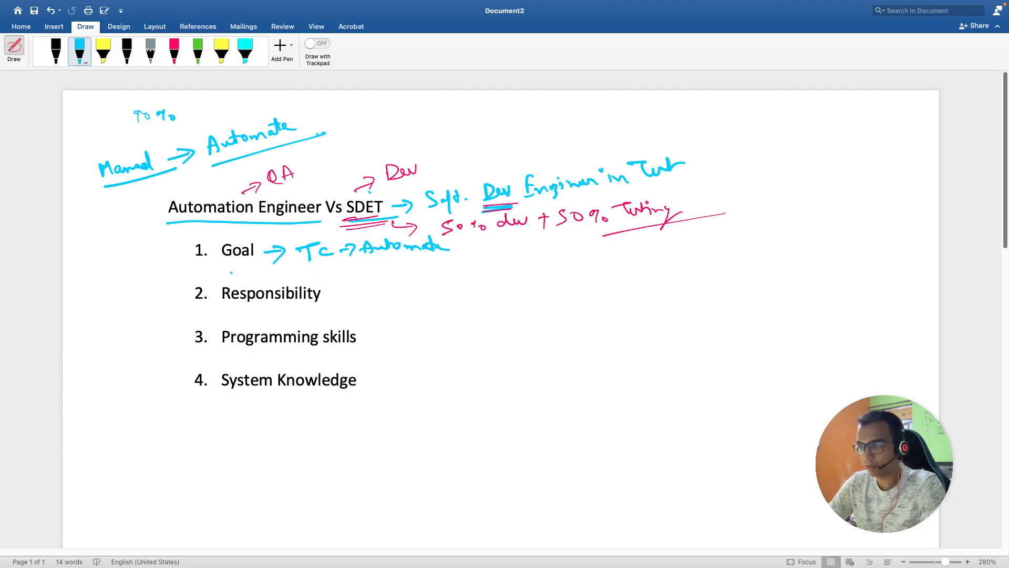
Step: Below System Knowledge, sketch a green scribbled mark and write 'QA'
{"action": "scroll", "scroll_direction": "down", "scroll_amount": 3}
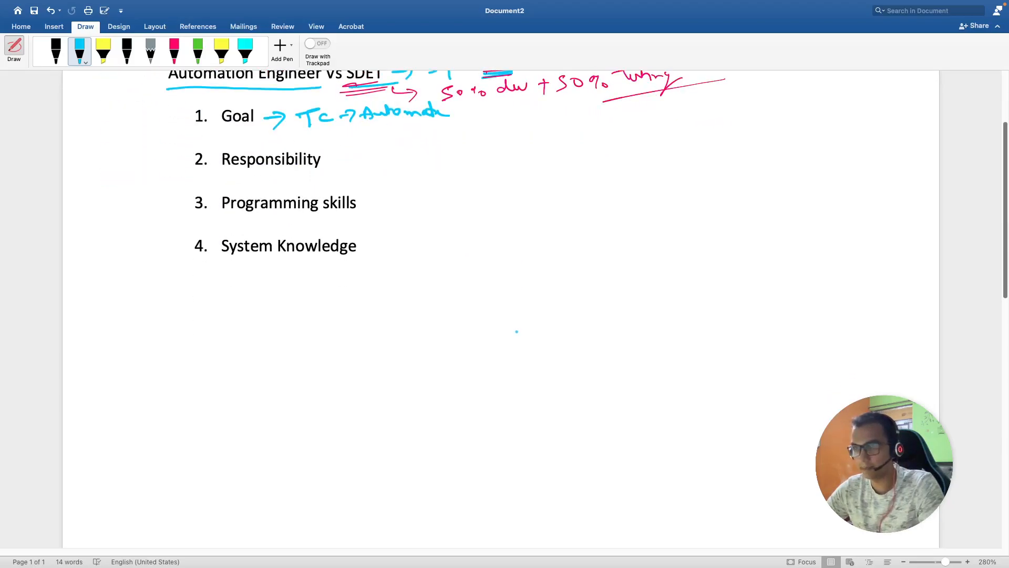
{"action": "scroll", "scroll_direction": "down", "scroll_amount": 3}
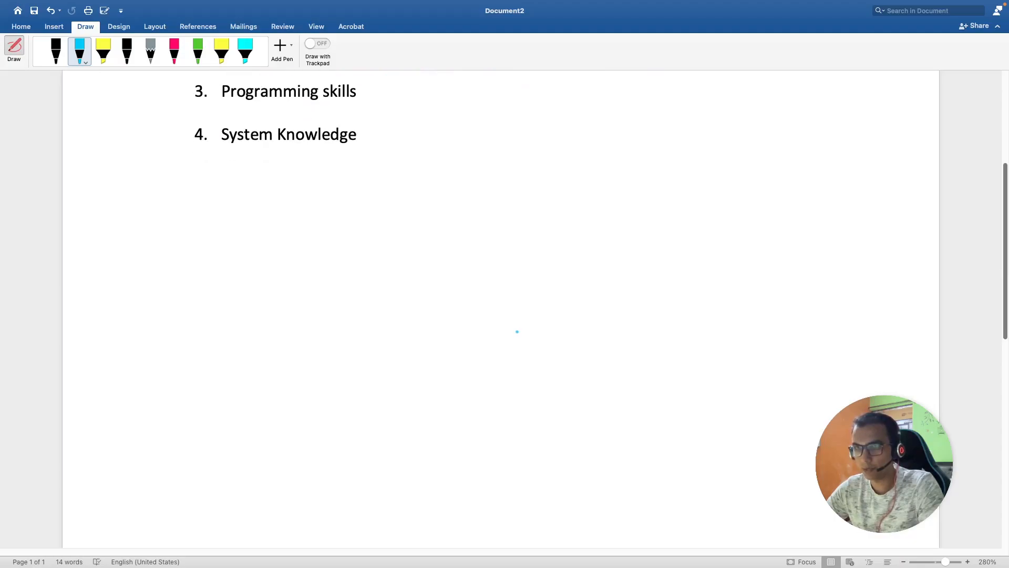
{"action": "left_click", "coordinate": [197, 51]}
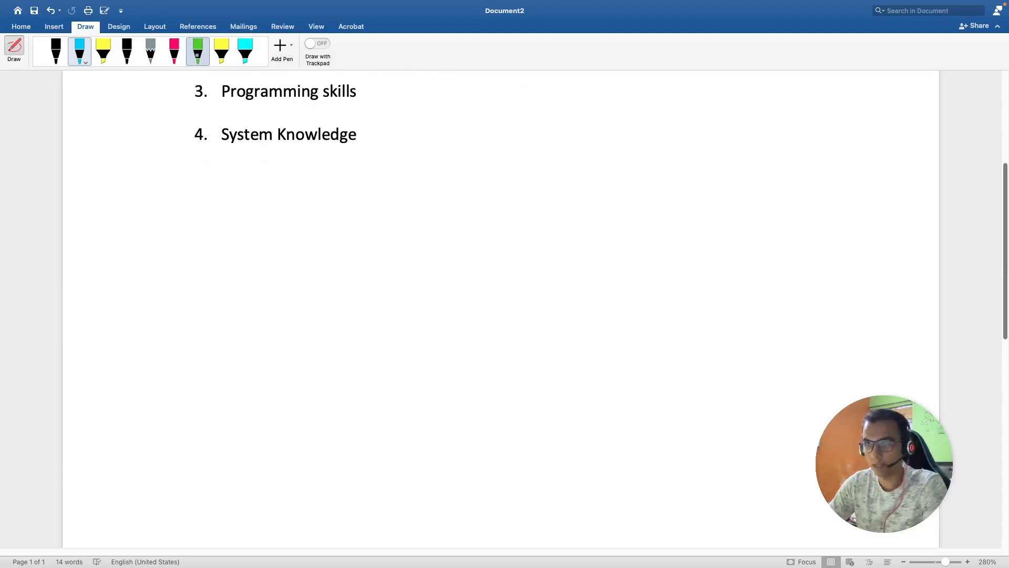
{"action": "left_click", "coordinate": [198, 51]}
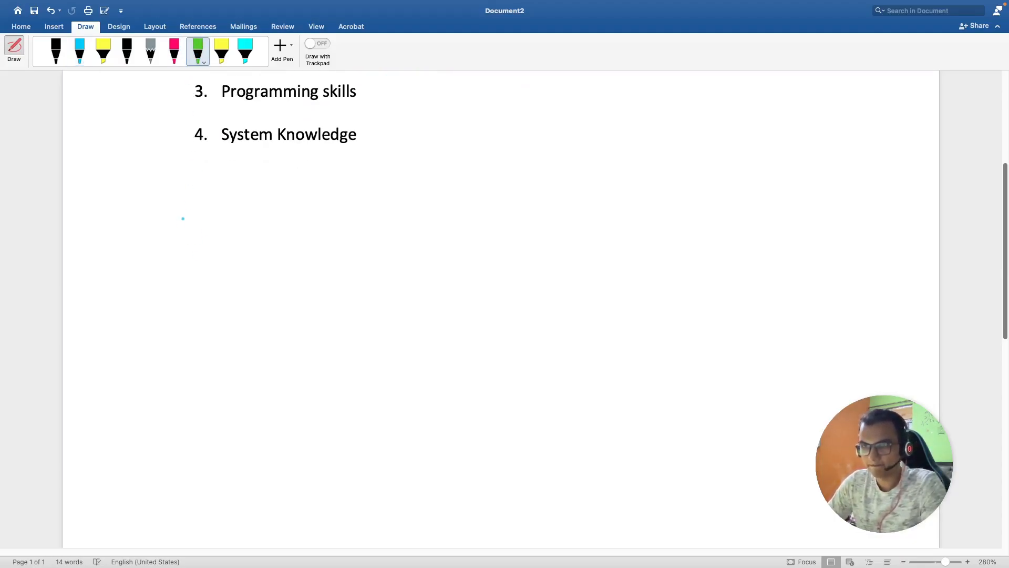
{"action": "mouse_move", "coordinate": [162, 238]}
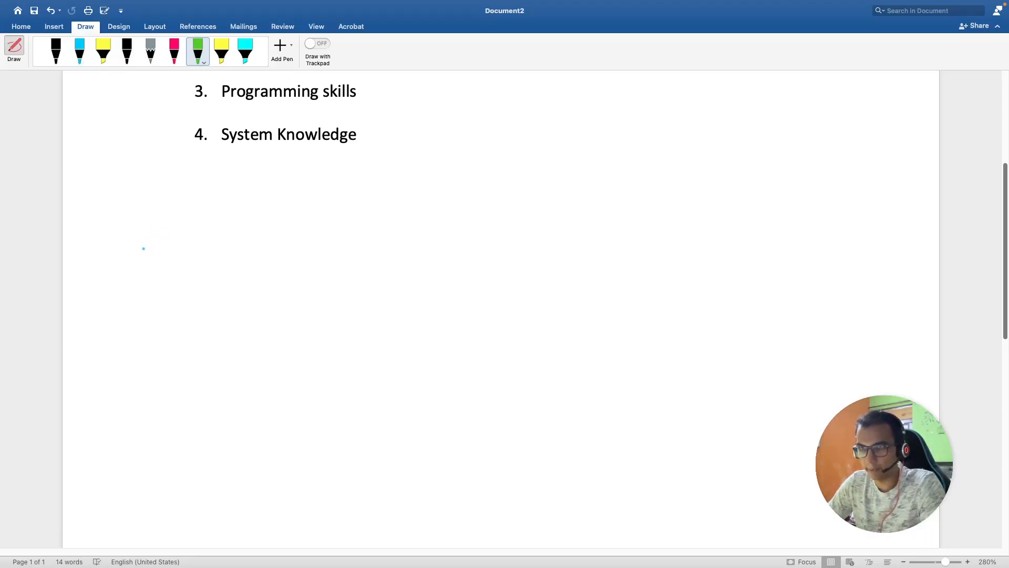
{"action": "left_click_drag", "start_coordinate": [135, 254], "coordinate": [170, 248]}
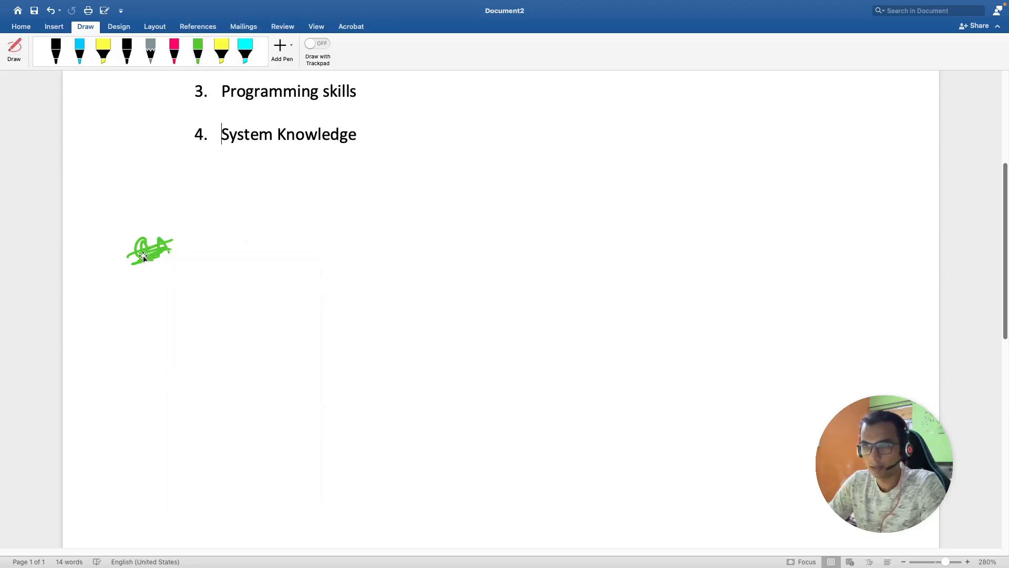
{"action": "left_click", "coordinate": [149, 250]}
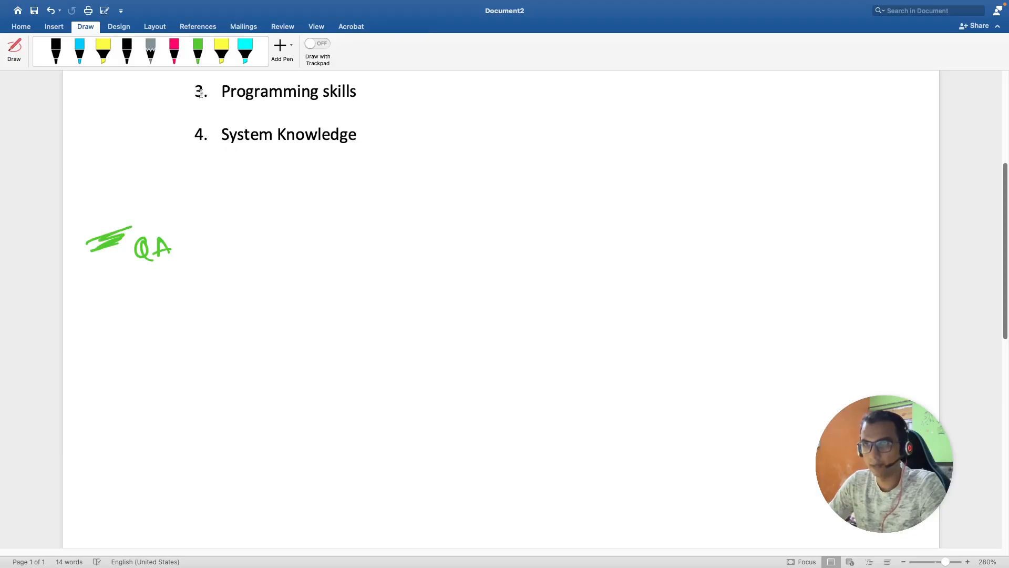
{"action": "left_click", "coordinate": [197, 51]}
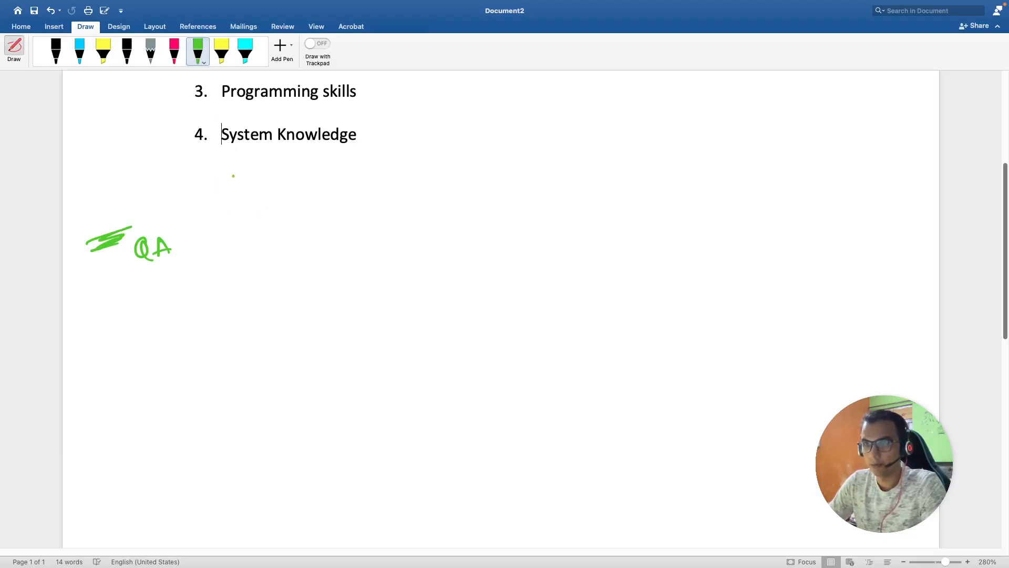
{"action": "left_click", "coordinate": [174, 51]}
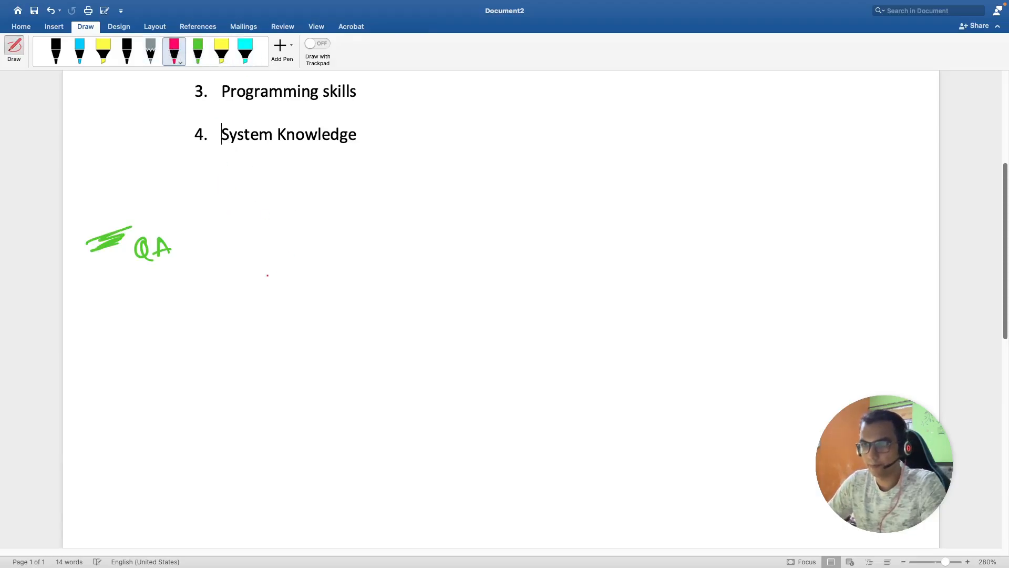
Step: Sketch pink Dev → QA → UAT → Prod, box stages, label 'Pre Prod', add underlined SDET arrow
{"action": "left_click_drag", "start_coordinate": [267, 273], "coordinate": [280, 267]}
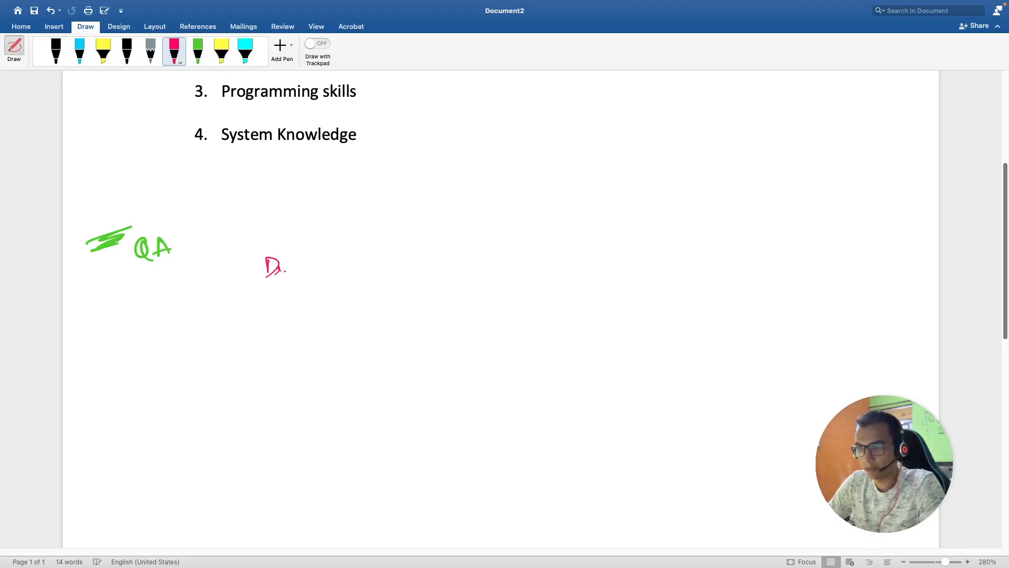
{"action": "left_click_drag", "start_coordinate": [316, 267], "coordinate": [360, 264]}
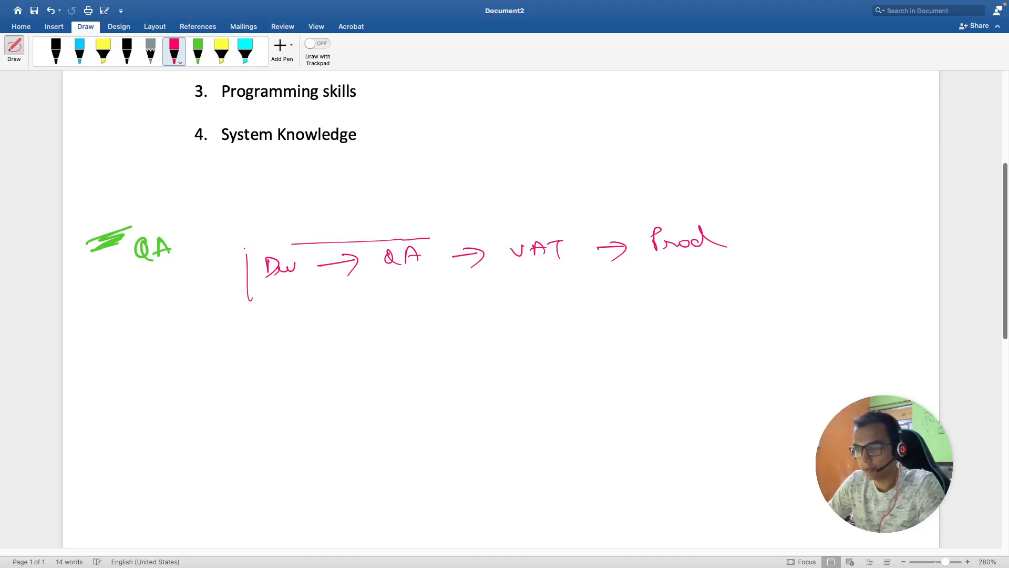
{"action": "left_click_drag", "start_coordinate": [435, 238], "coordinate": [435, 283]}
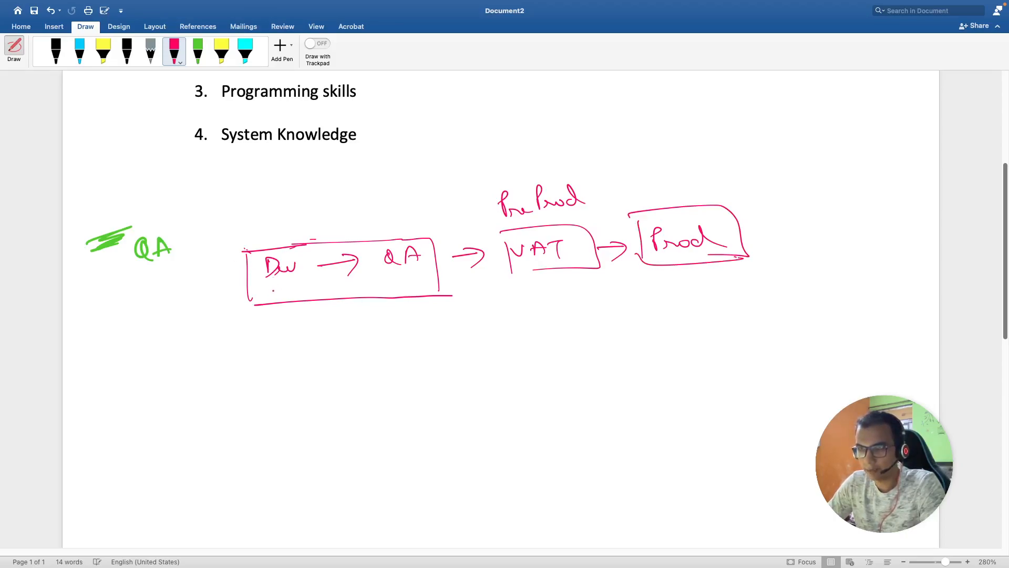
{"action": "left_click_drag", "start_coordinate": [275, 303], "coordinate": [280, 292]}
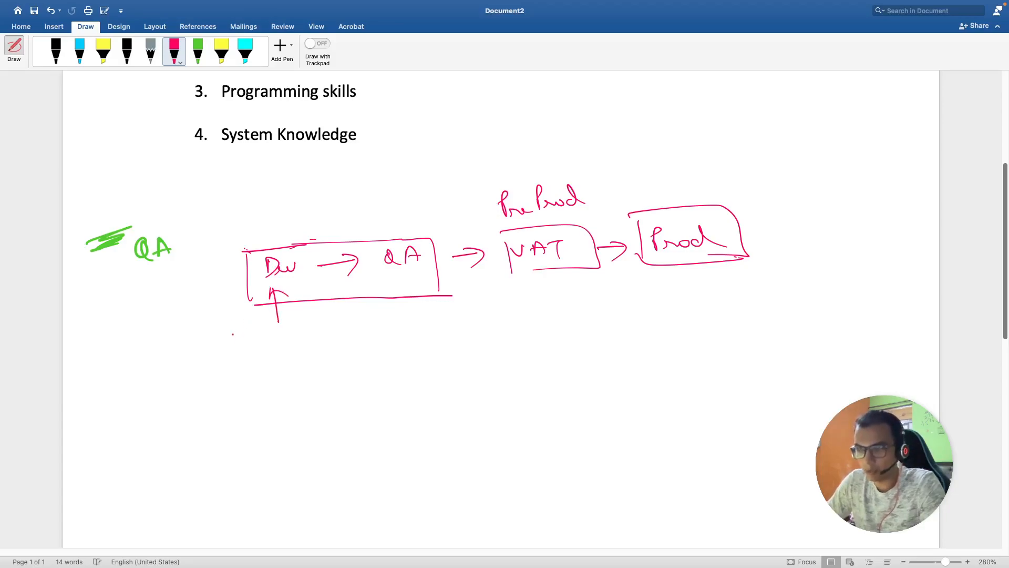
{"action": "left_click_drag", "start_coordinate": [215, 351], "coordinate": [241, 335]}
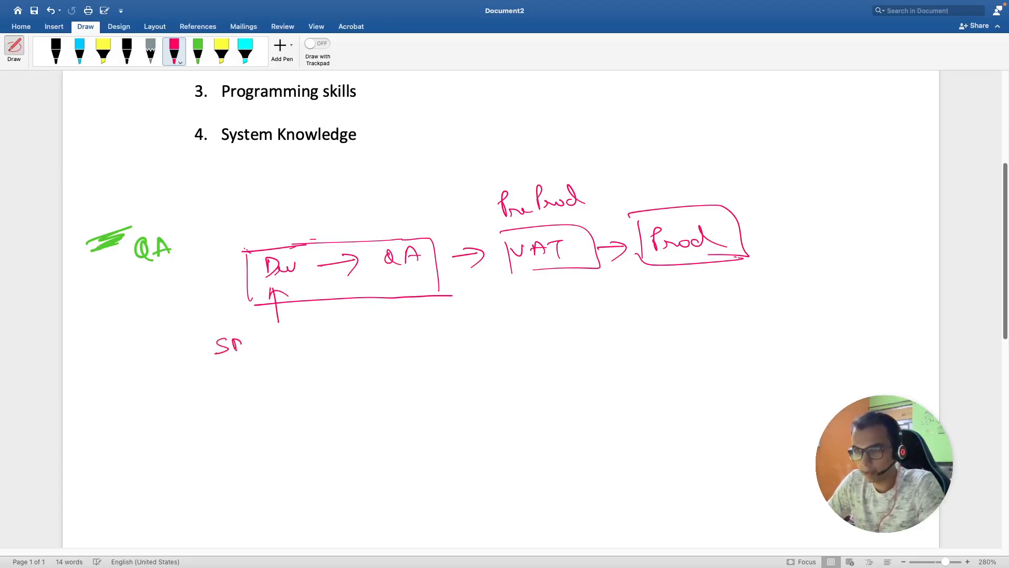
{"action": "left_click_drag", "start_coordinate": [238, 341], "coordinate": [302, 360]}
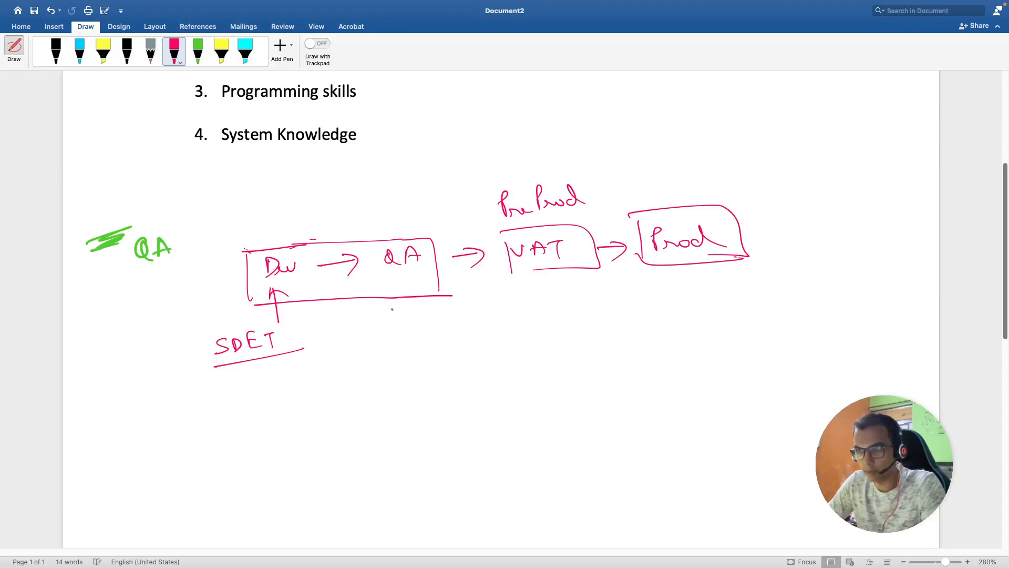
Step: Add a bracket under QA, double-underlined Dev beneath SDET, and Dev–QA loop arrows
{"action": "left_click_drag", "start_coordinate": [387, 318], "coordinate": [450, 328]}
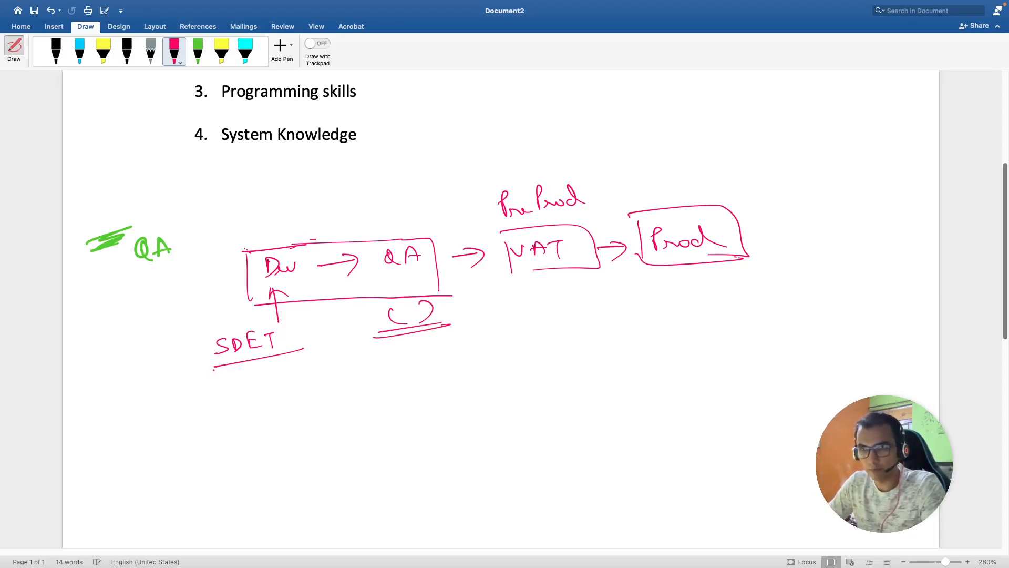
{"action": "left_click_drag", "start_coordinate": [201, 377], "coordinate": [238, 383]}
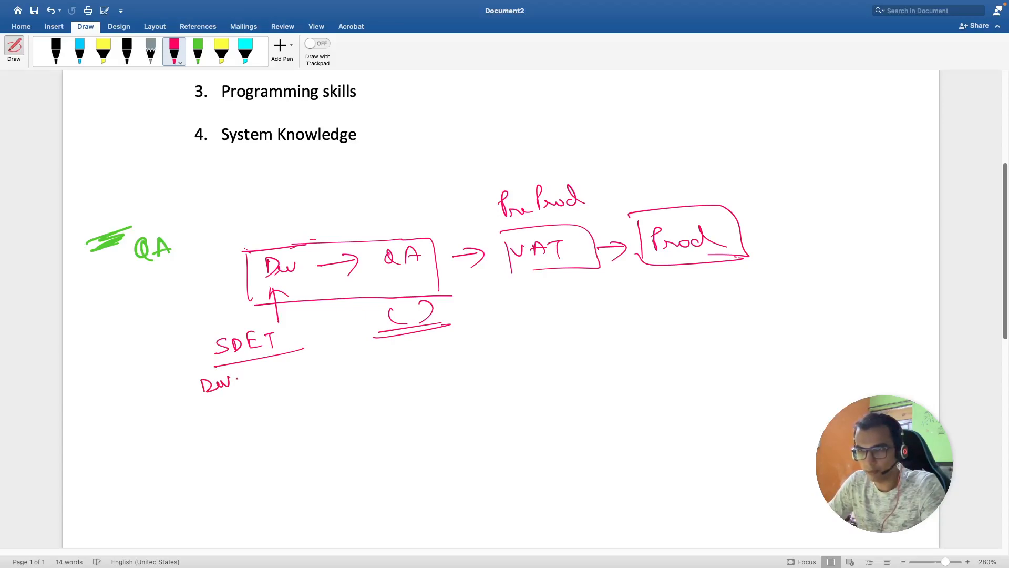
{"action": "left_click_drag", "start_coordinate": [193, 396], "coordinate": [258, 393]}
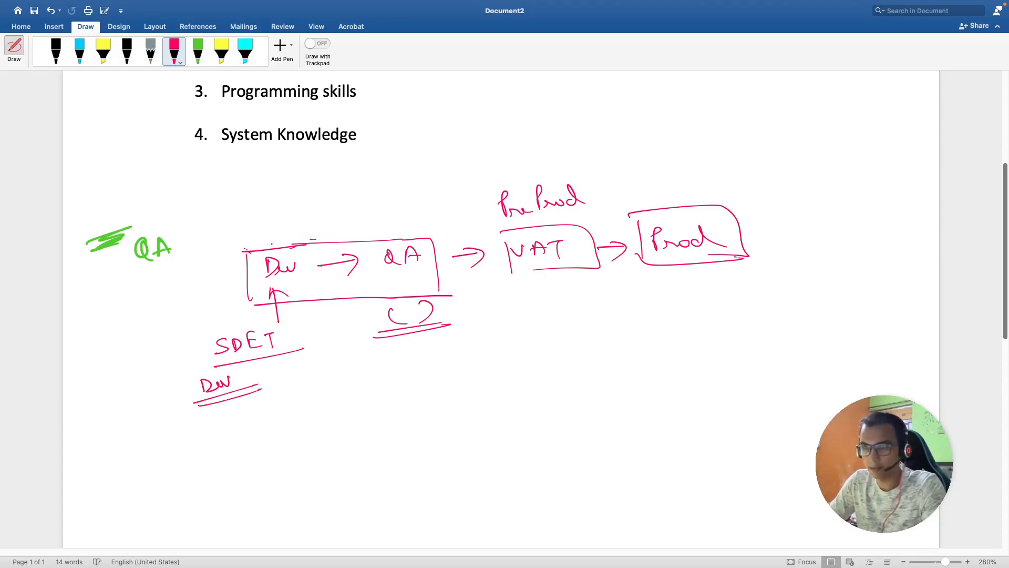
{"action": "left_click_drag", "start_coordinate": [271, 254], "coordinate": [269, 235]}
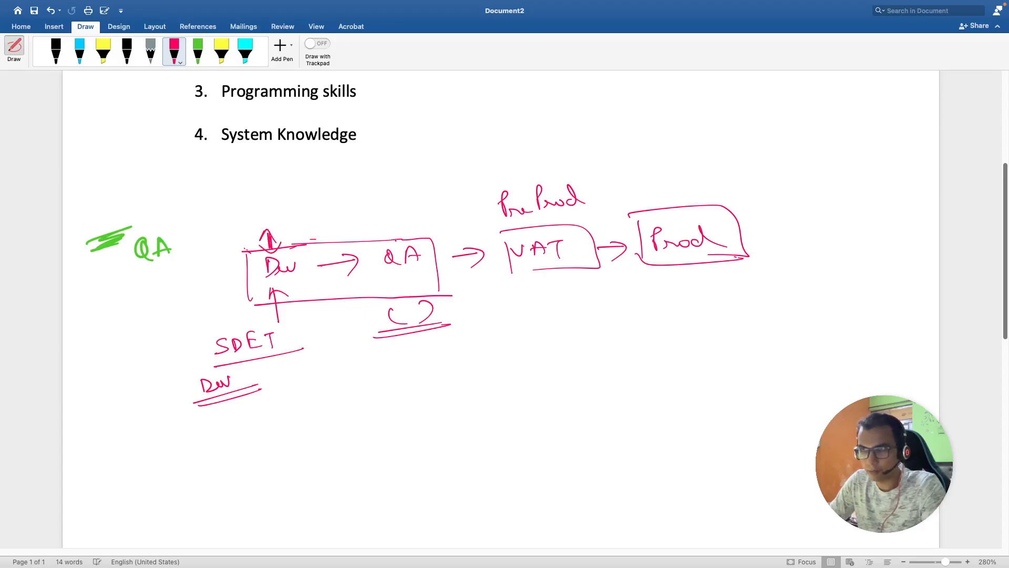
{"action": "left_click_drag", "start_coordinate": [270, 248], "coordinate": [395, 238]}
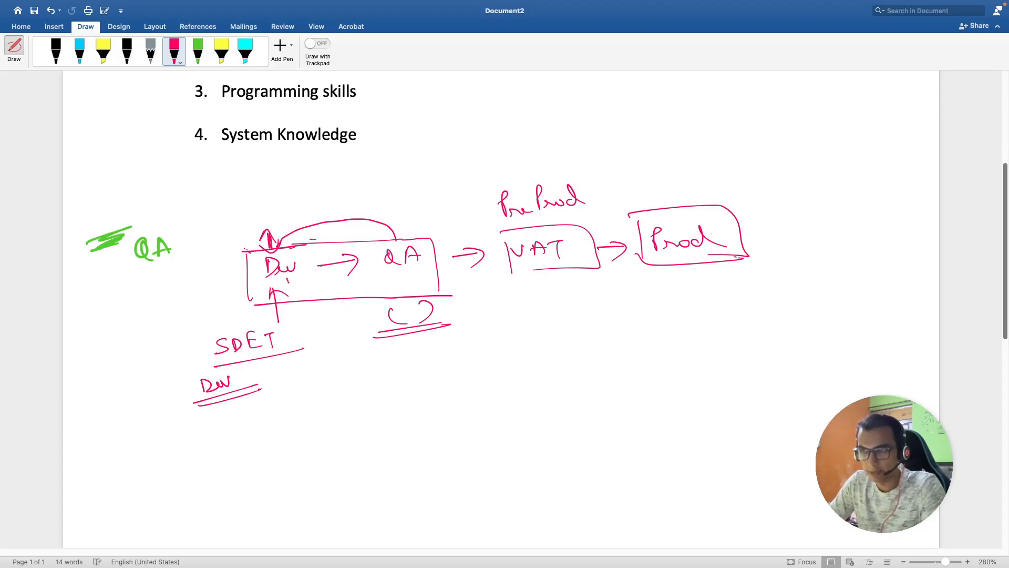
{"action": "left_click_drag", "start_coordinate": [303, 290], "coordinate": [373, 284]}
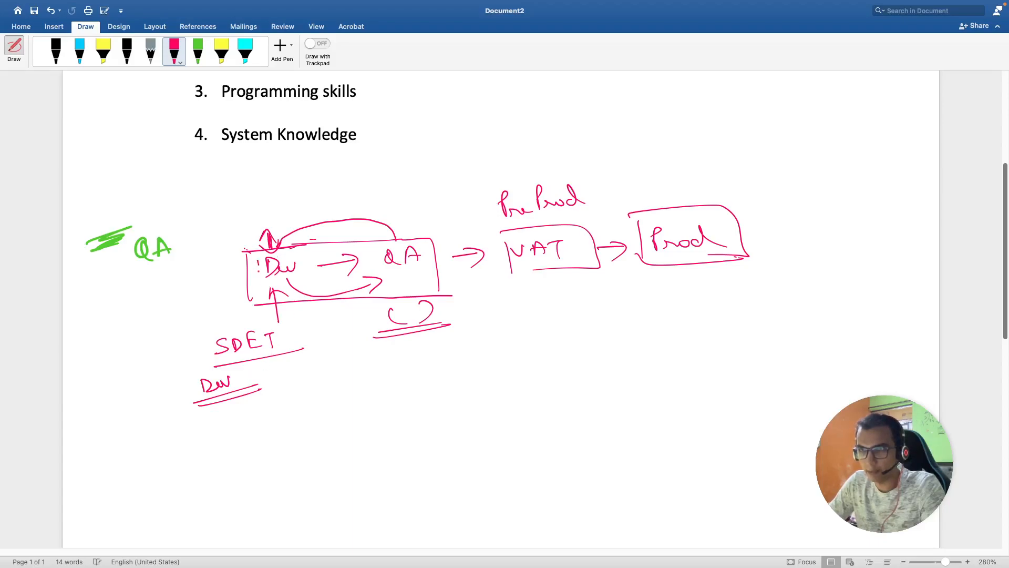
Step: Box Dev and add a circled blue QA with an arrow pointing up at the QA stage
{"action": "left_click_drag", "start_coordinate": [255, 251], "coordinate": [315, 284]}
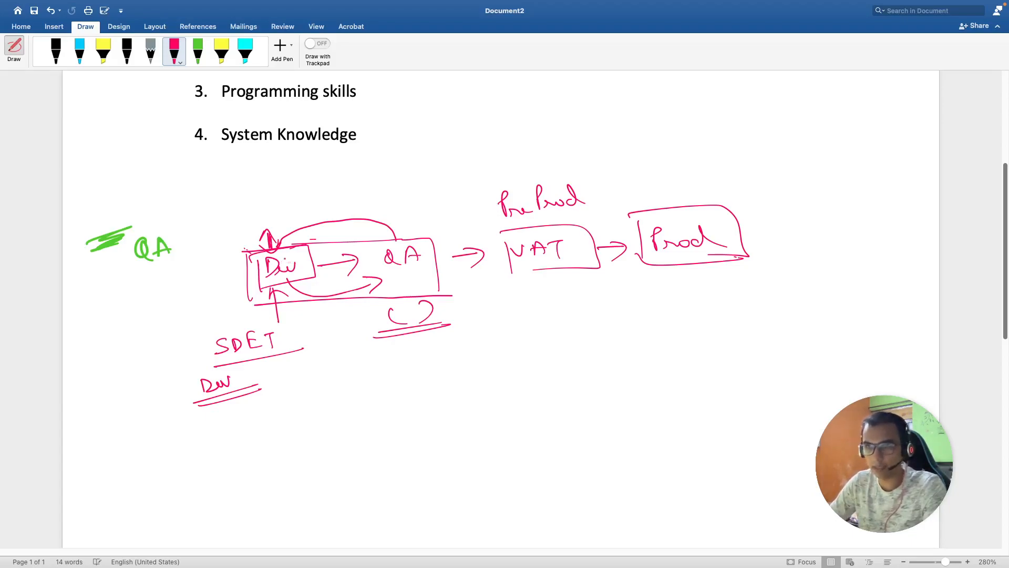
{"action": "left_click", "coordinate": [80, 52]}
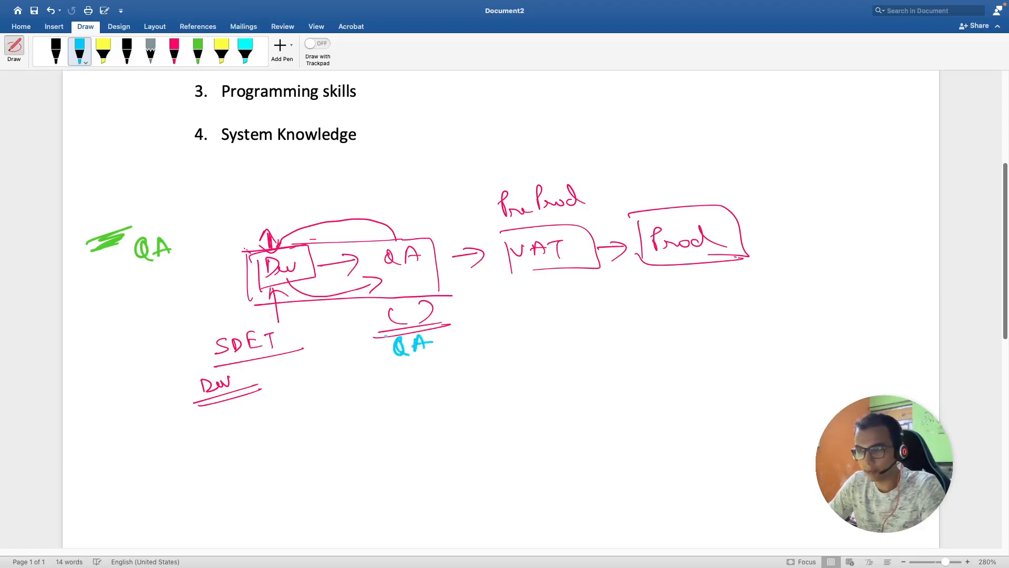
{"action": "left_click_drag", "start_coordinate": [412, 315], "coordinate": [412, 290]}
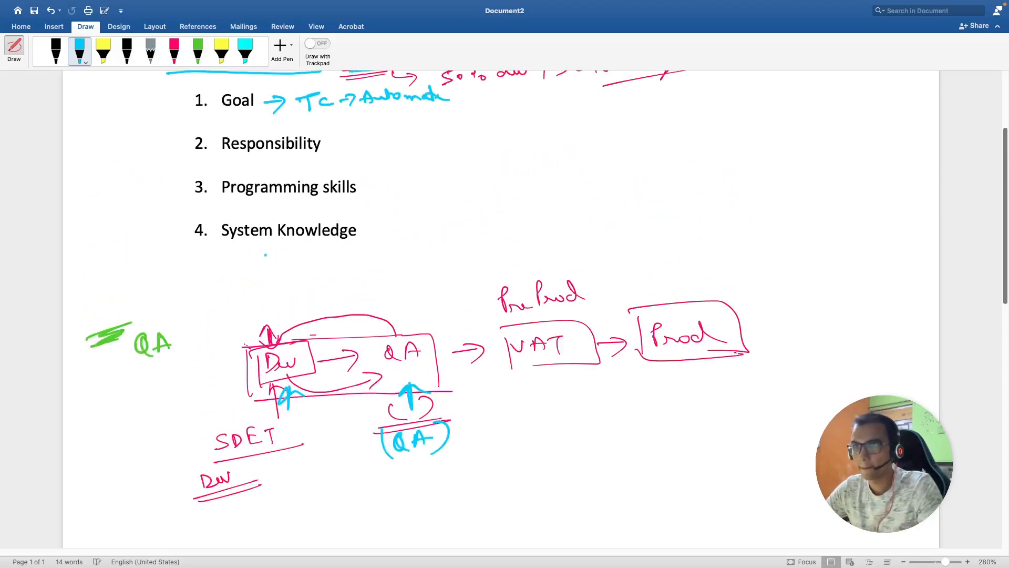
Step: In pink, write '→ Test Framework ⟷ Architecture' after Responsibility, underlining Architecture
{"action": "scroll", "scroll_direction": "down", "scroll_amount": 3}
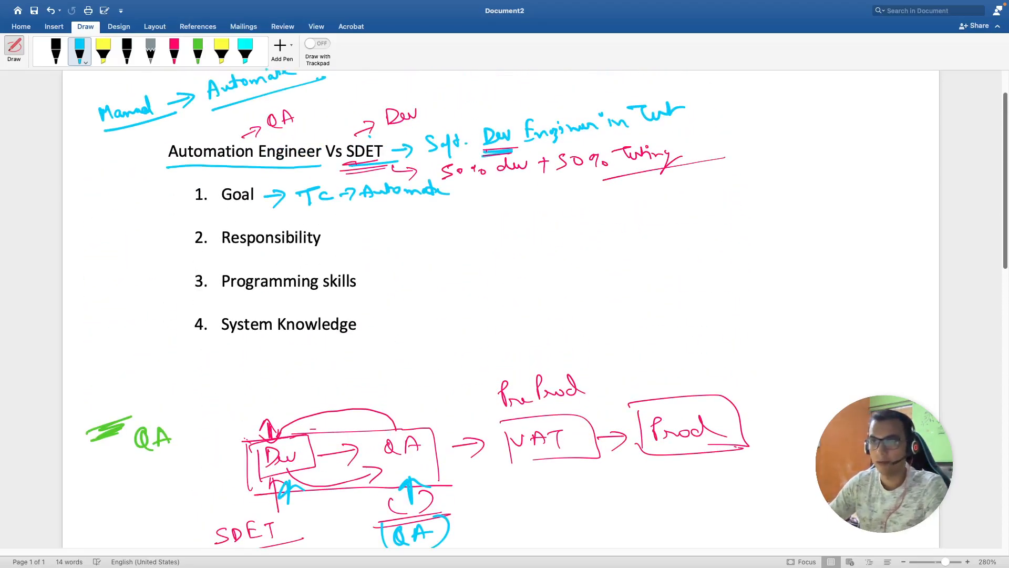
{"action": "left_click", "coordinate": [173, 51]}
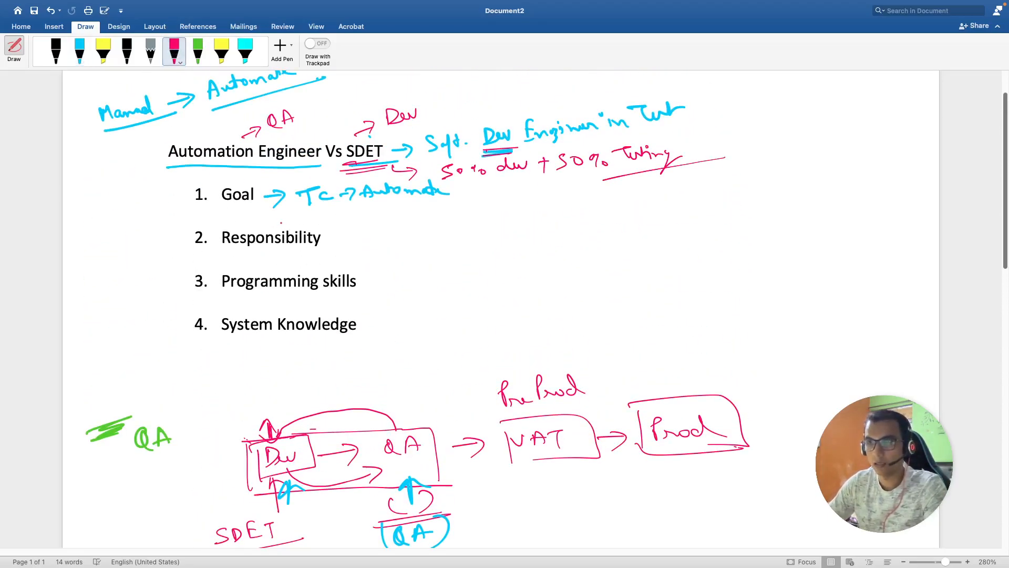
{"action": "left_click_drag", "start_coordinate": [331, 233], "coordinate": [360, 237]}
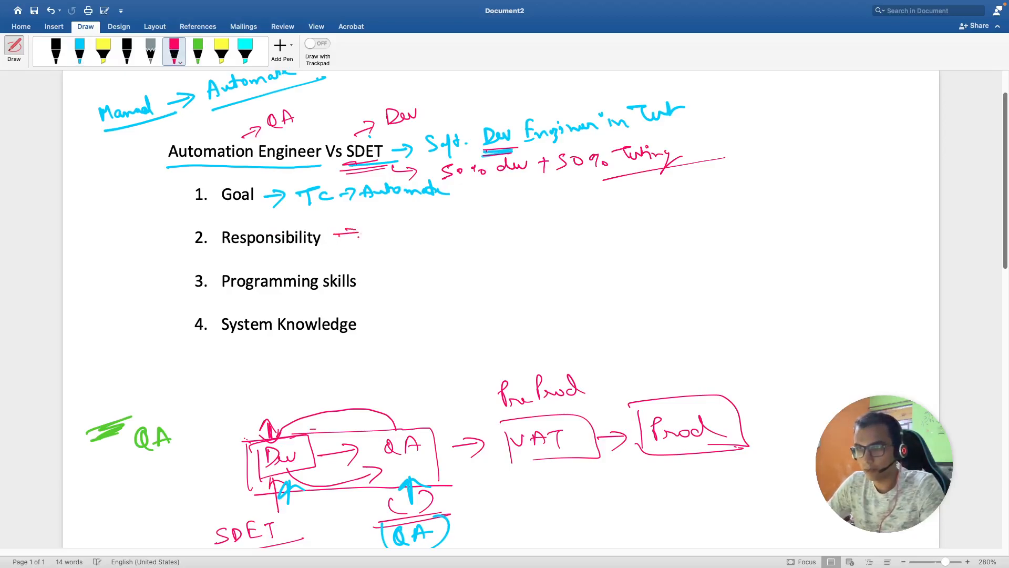
{"action": "left_click_drag", "start_coordinate": [341, 233], "coordinate": [360, 238]}
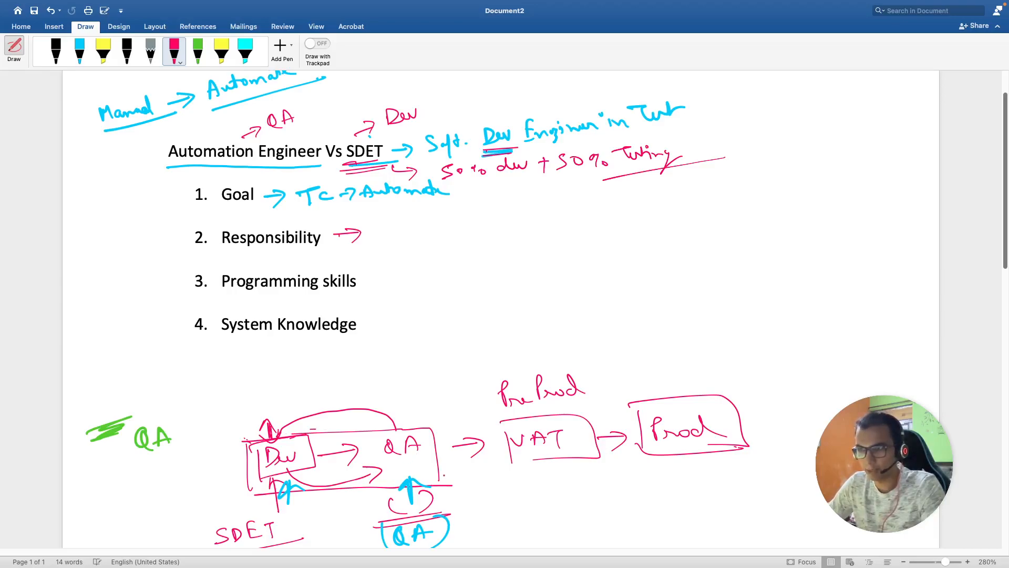
{"action": "left_click_drag", "start_coordinate": [391, 223], "coordinate": [396, 245]}
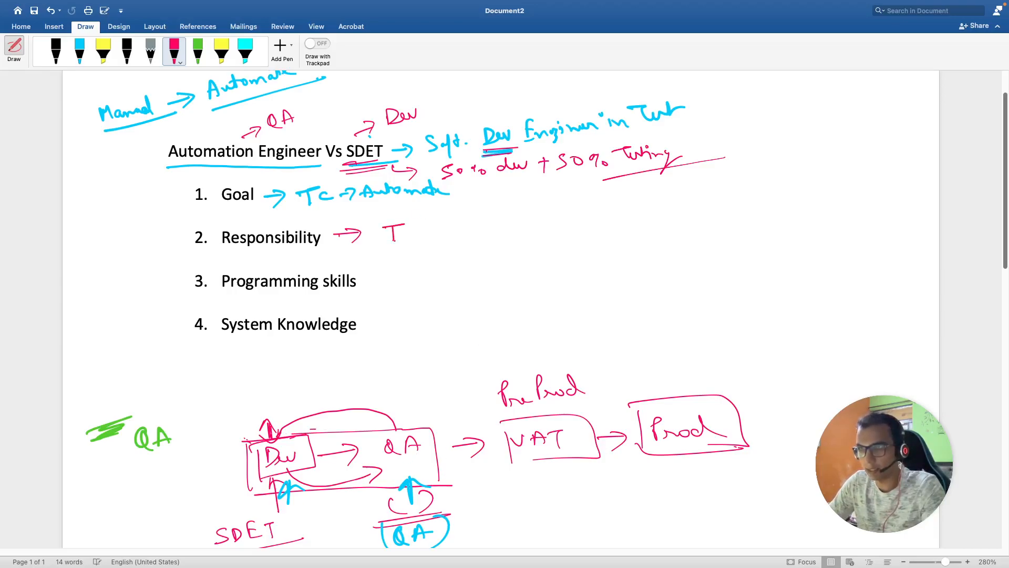
{"action": "left_click_drag", "start_coordinate": [390, 231], "coordinate": [424, 241]}
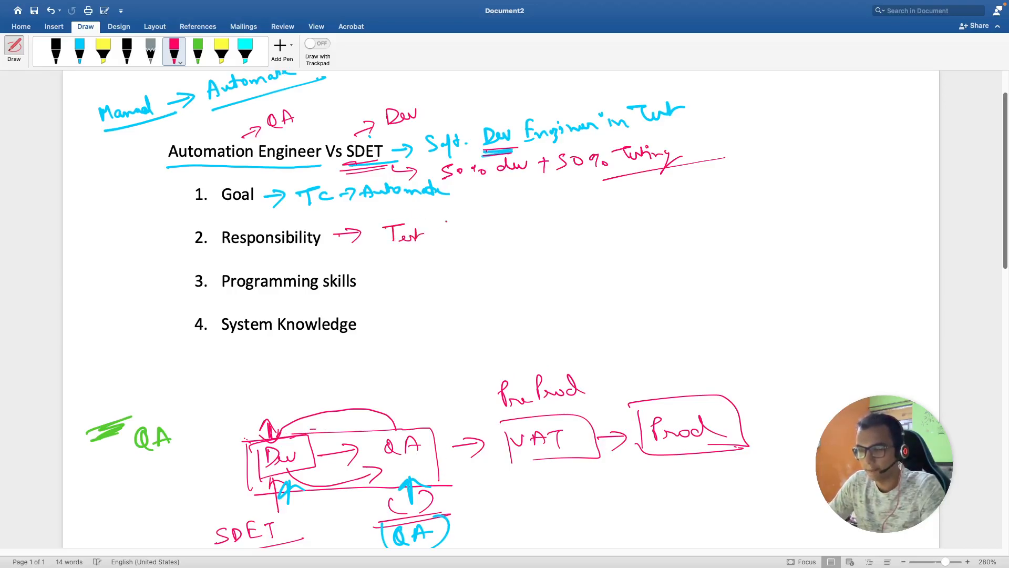
{"action": "left_click_drag", "start_coordinate": [436, 228], "coordinate": [448, 242]}
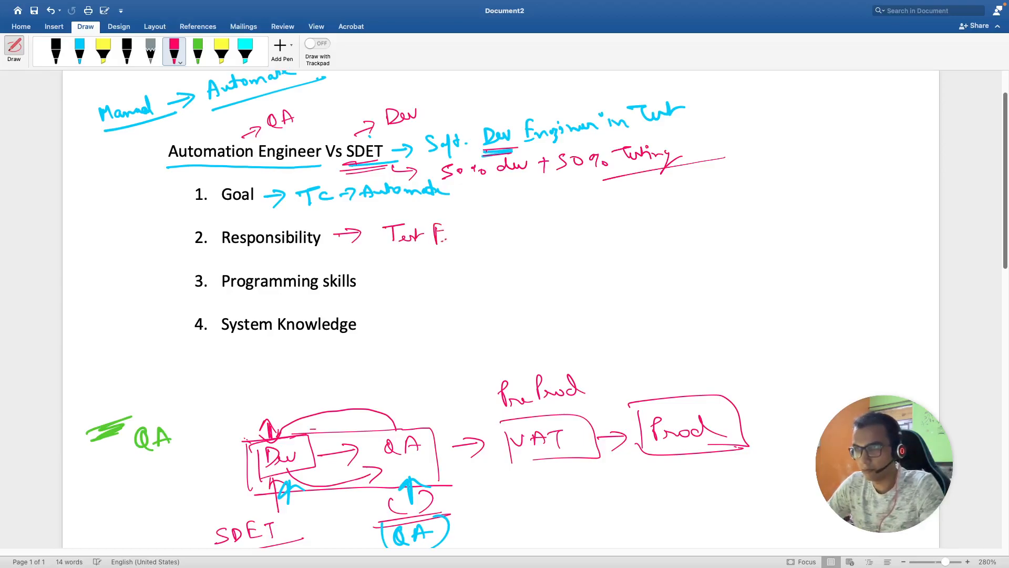
{"action": "left_click_drag", "start_coordinate": [438, 233], "coordinate": [496, 232]}
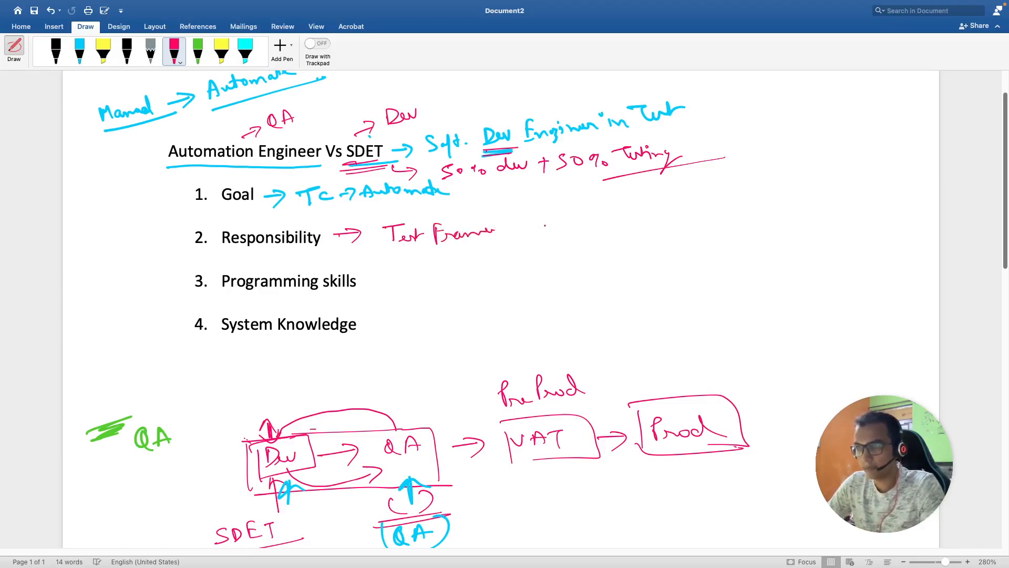
{"action": "left_click_drag", "start_coordinate": [547, 225], "coordinate": [586, 226]}
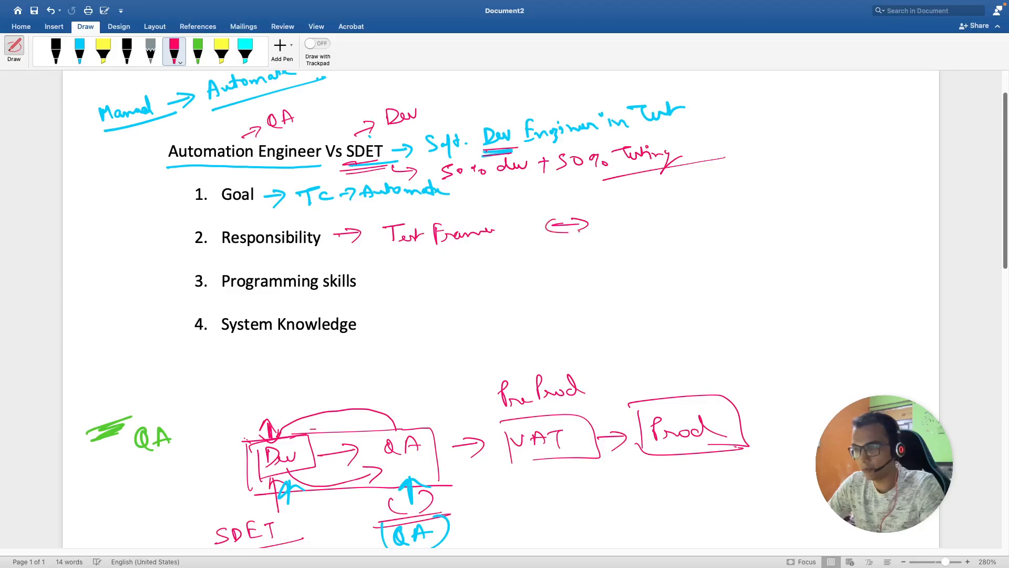
{"action": "left_click_drag", "start_coordinate": [611, 218], "coordinate": [666, 219]}
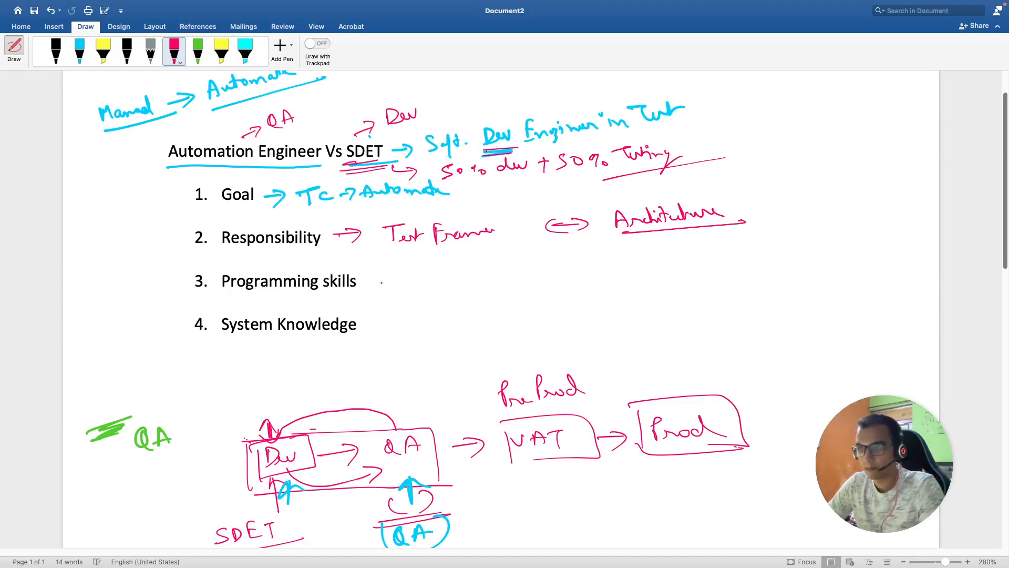
Step: Write '→ SDET > Automation' by Programming skills, underline SDET, and arrow after System Knowledge
{"action": "left_click_drag", "start_coordinate": [370, 284], "coordinate": [389, 283]}
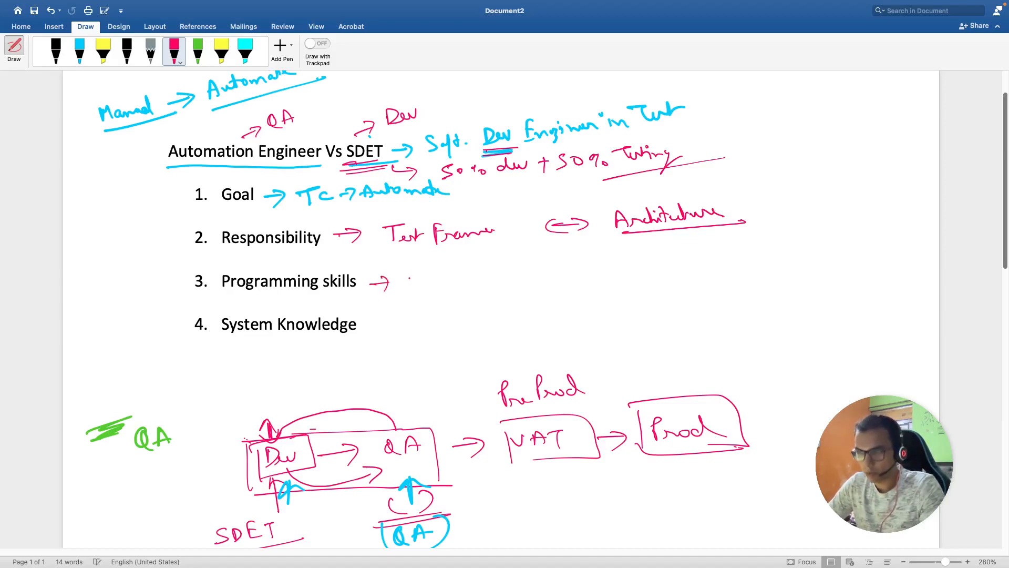
{"action": "left_click_drag", "start_coordinate": [425, 286], "coordinate": [444, 273]}
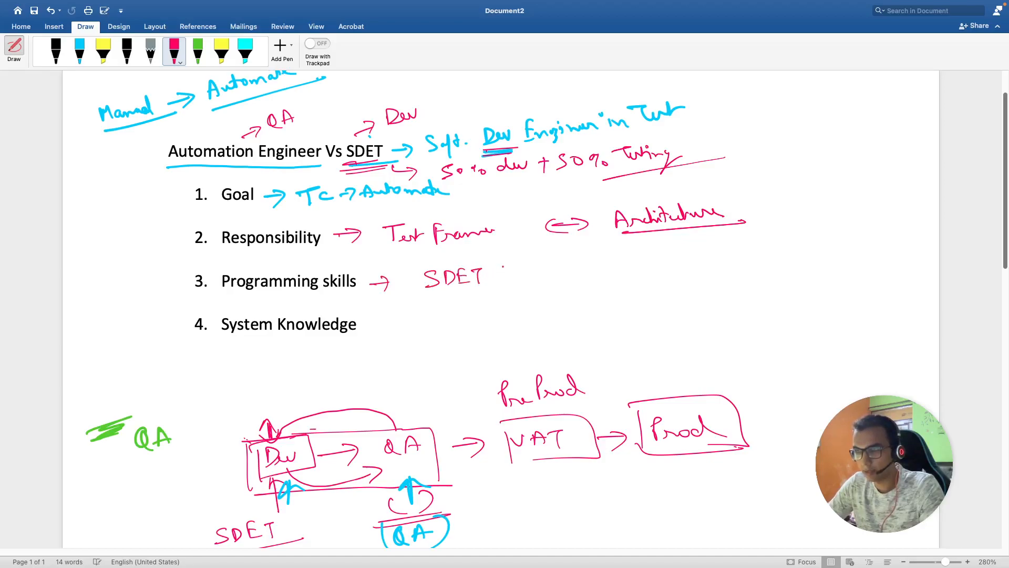
{"action": "left_click_drag", "start_coordinate": [509, 277], "coordinate": [573, 267]}
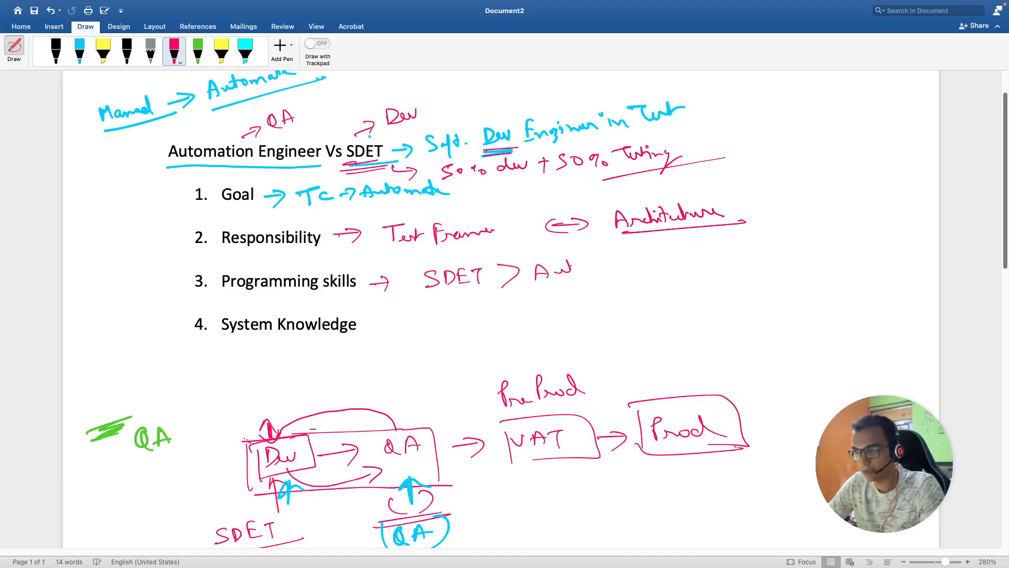
{"action": "left_click_drag", "start_coordinate": [566, 274], "coordinate": [634, 273]}
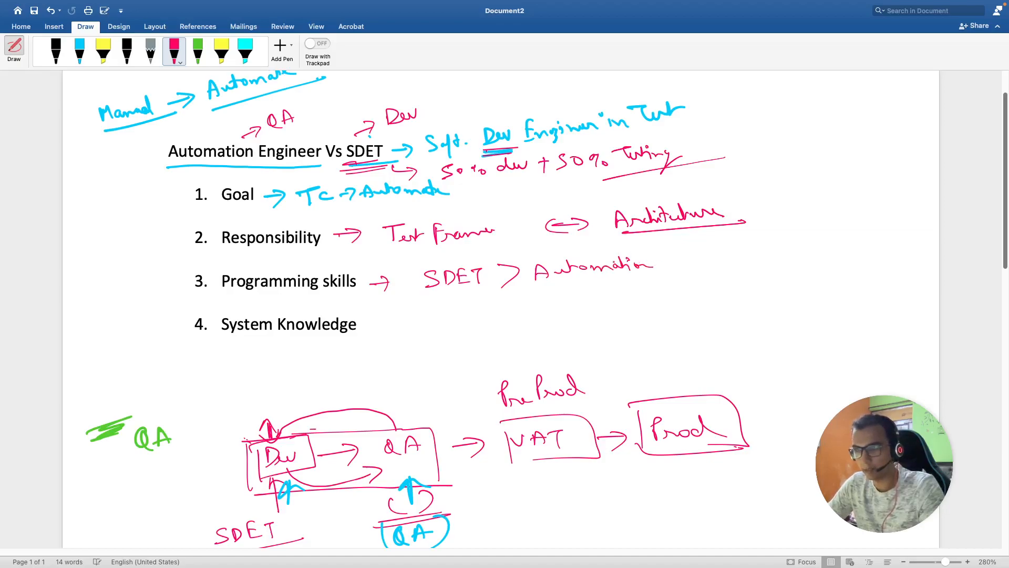
{"action": "left_click_drag", "start_coordinate": [425, 298], "coordinate": [489, 296]}
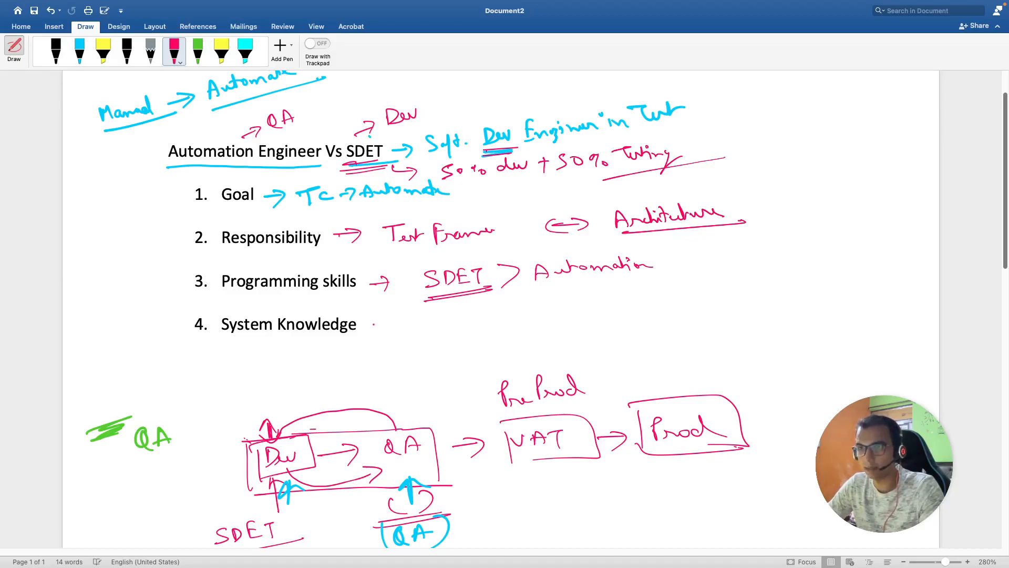
{"action": "left_click_drag", "start_coordinate": [380, 324], "coordinate": [412, 324]}
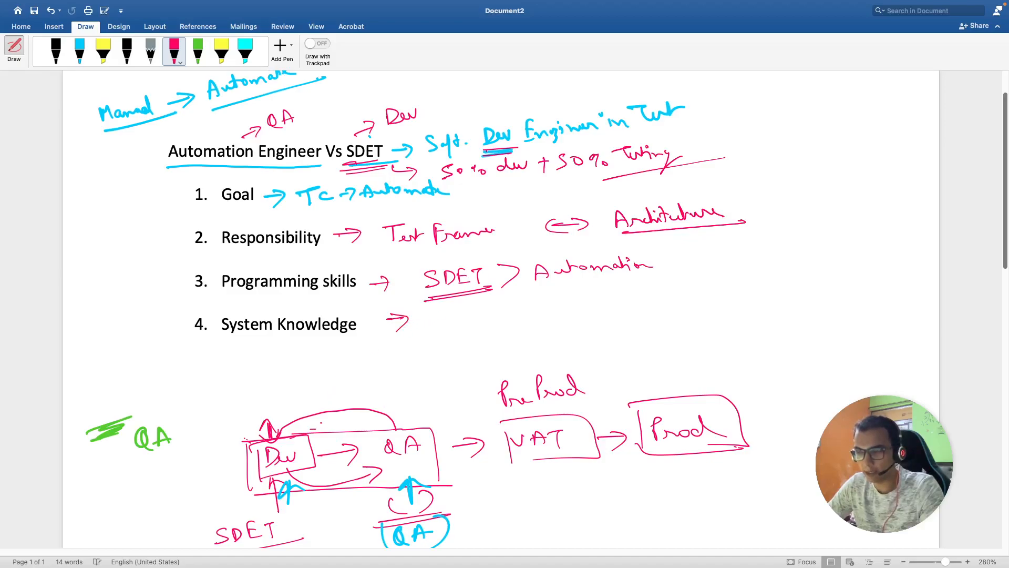
Step: Write underlined 'Dev → Unit Test | Integration', circling Dev in the heading and QA in the diagram
{"action": "left_click_drag", "start_coordinate": [434, 322], "coordinate": [467, 322]}
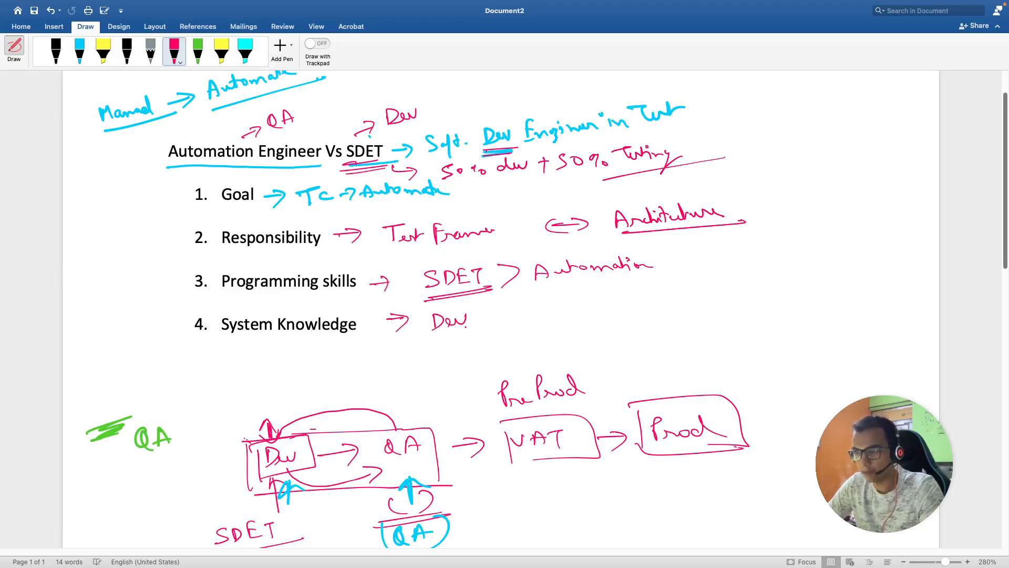
{"action": "left_click_drag", "start_coordinate": [424, 333], "coordinate": [492, 341]}
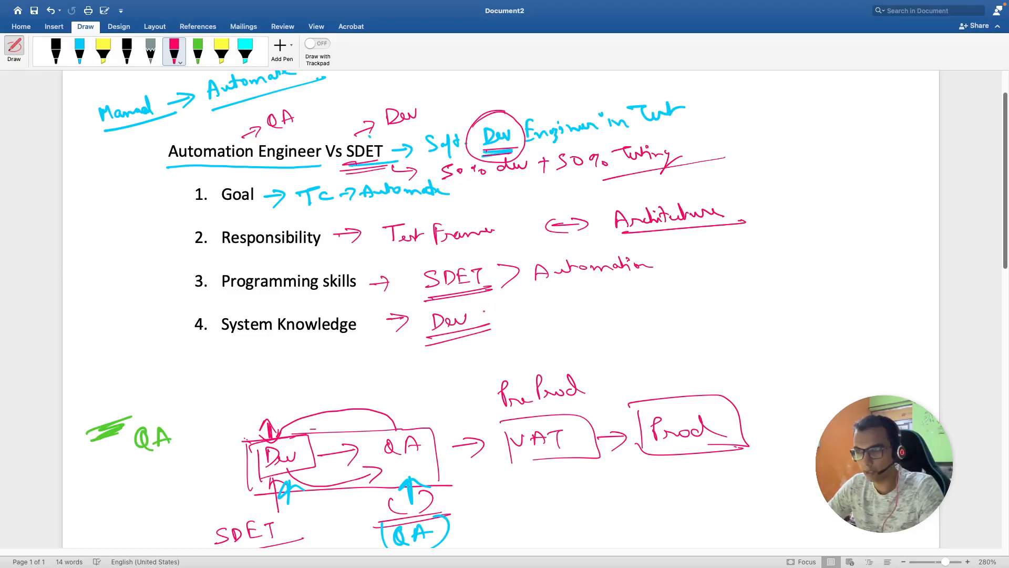
{"action": "left_click_drag", "start_coordinate": [490, 321], "coordinate": [508, 319]}
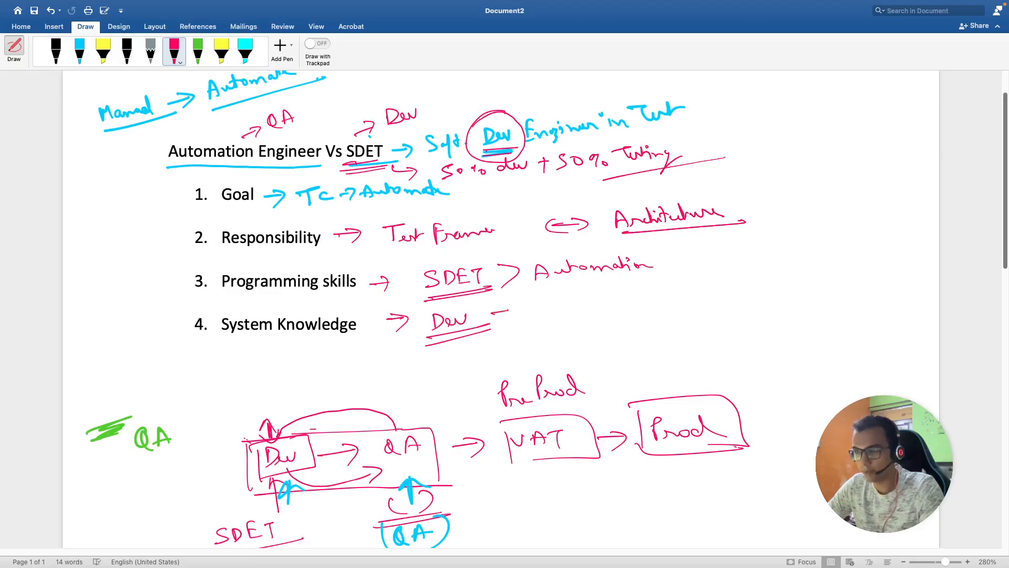
{"action": "left_click_drag", "start_coordinate": [508, 316], "coordinate": [586, 303]}
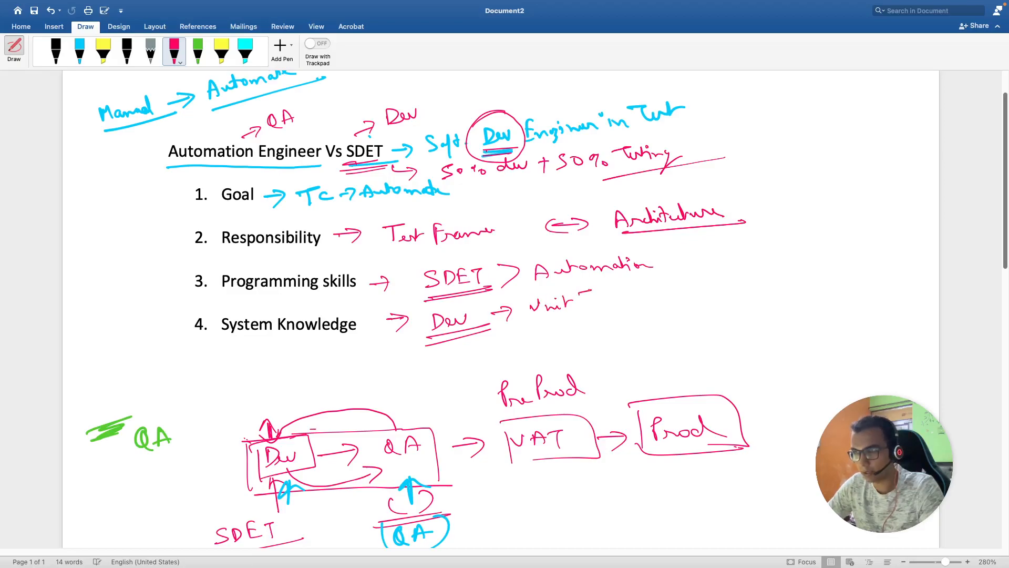
{"action": "left_click_drag", "start_coordinate": [585, 296], "coordinate": [618, 322]}
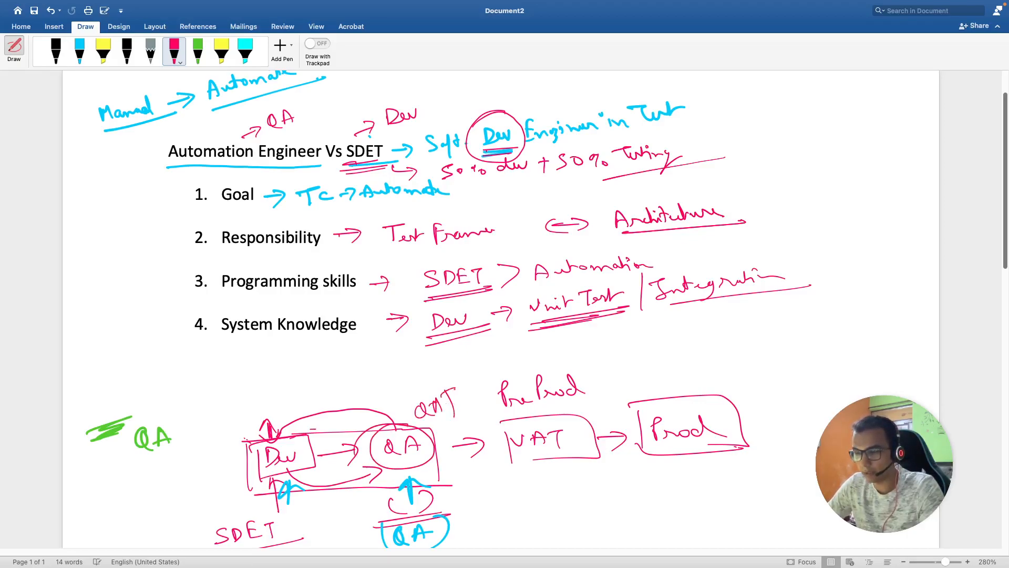
{"action": "left_click_drag", "start_coordinate": [428, 403], "coordinate": [502, 406]}
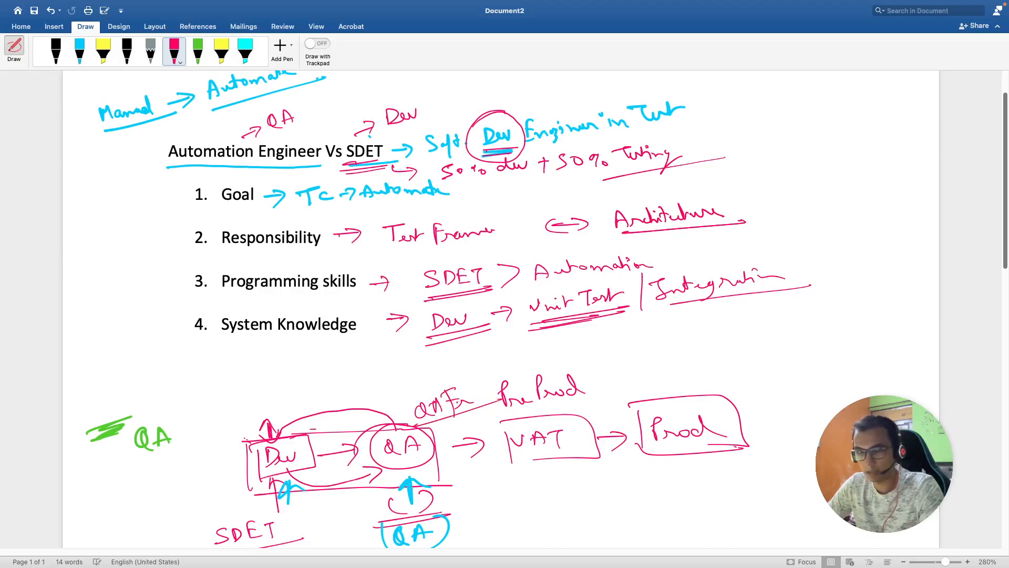